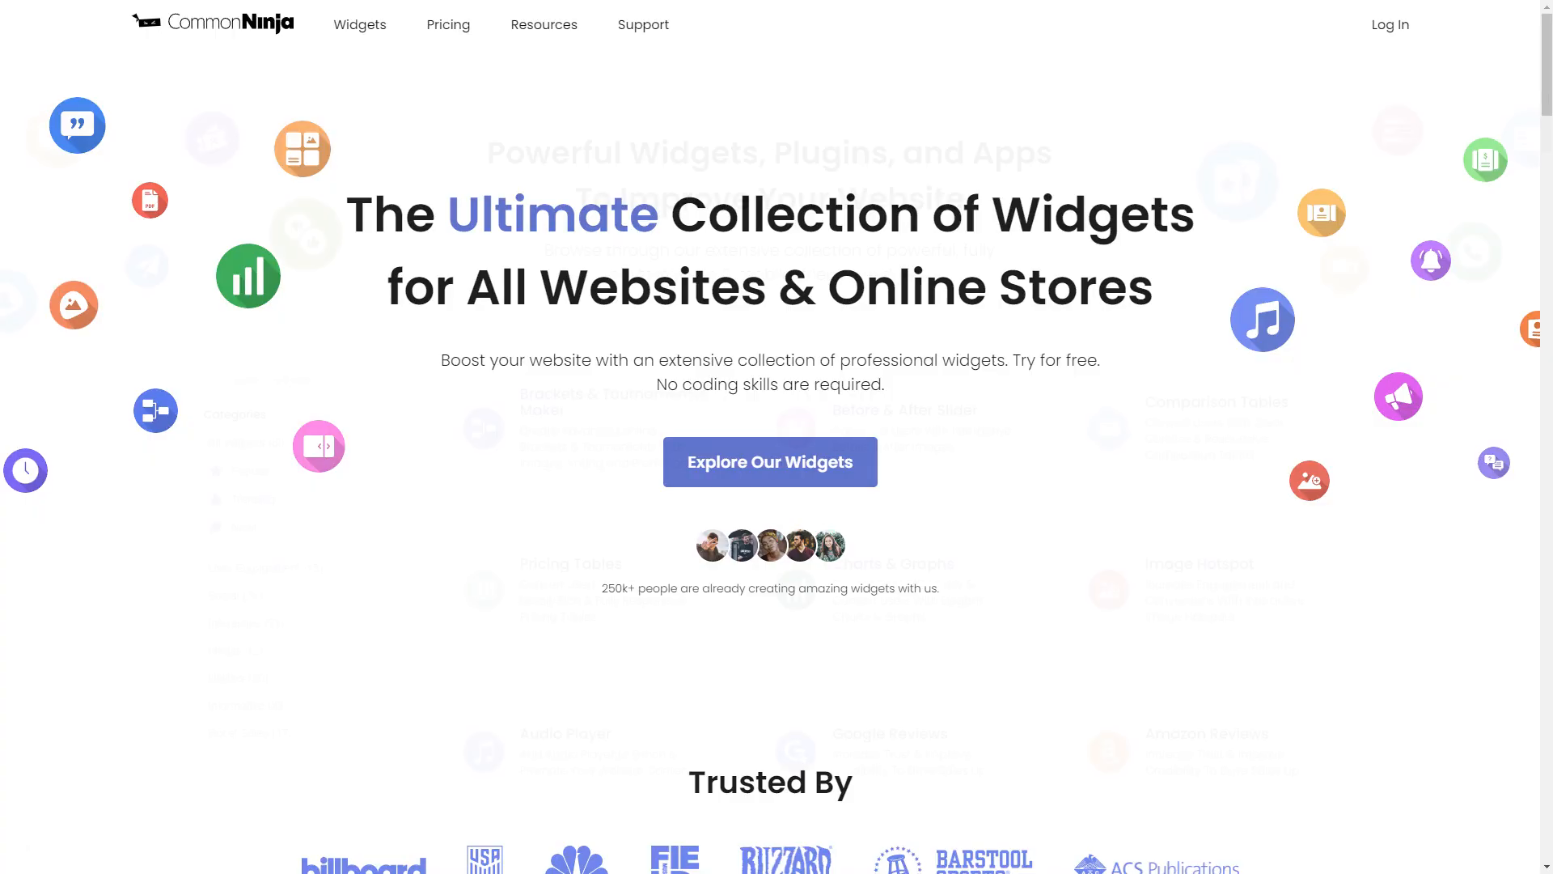
Open the Progress Circles widget page from the Common Ninja widget catalogue
scroll("down", 3)
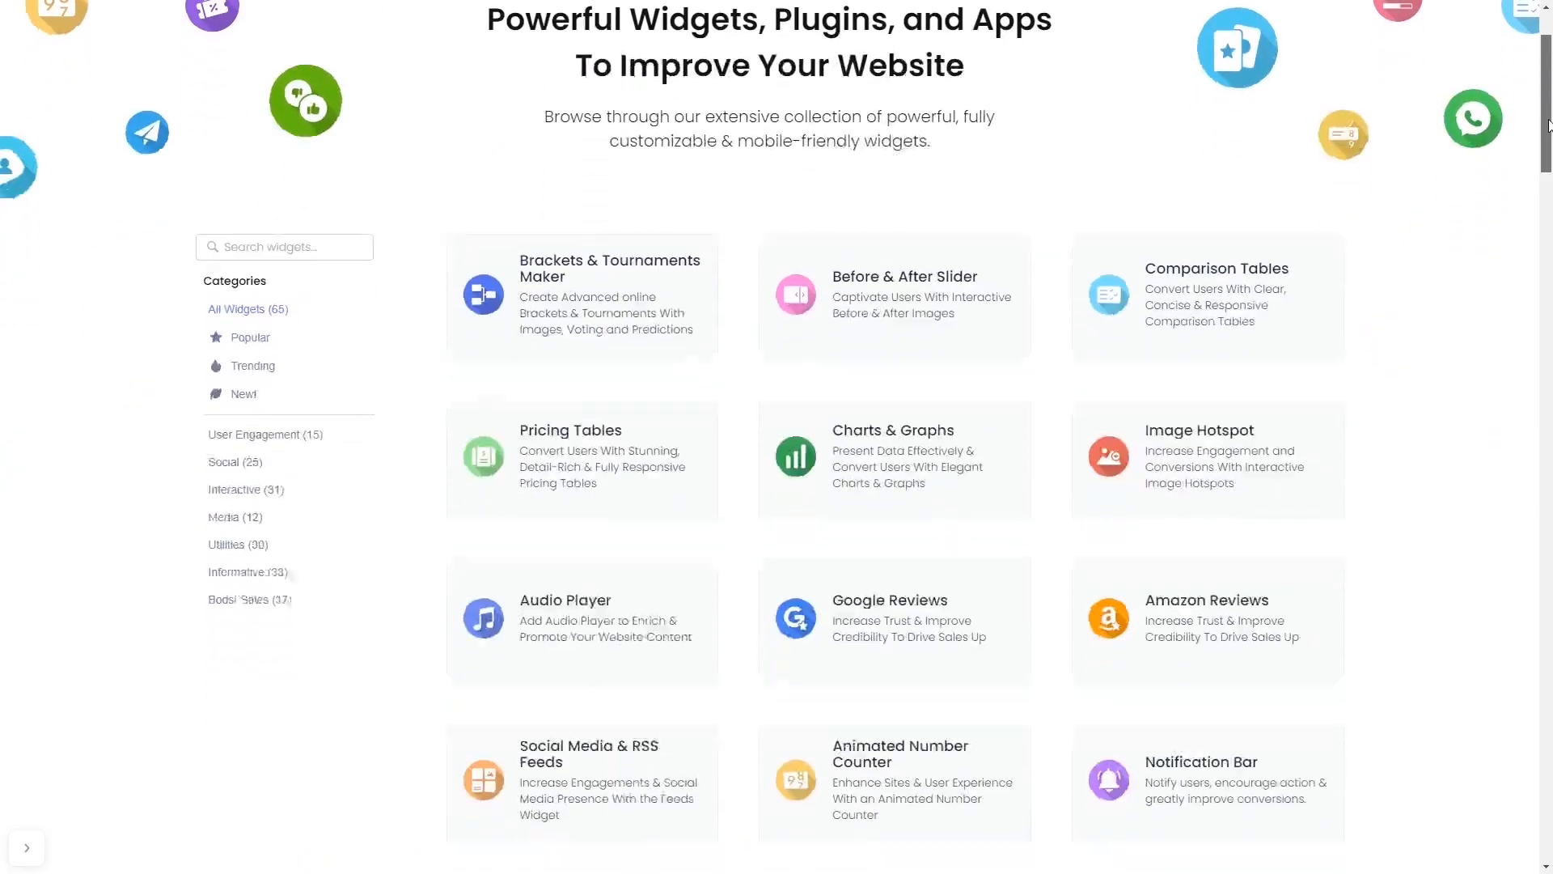
scroll("down", 3)
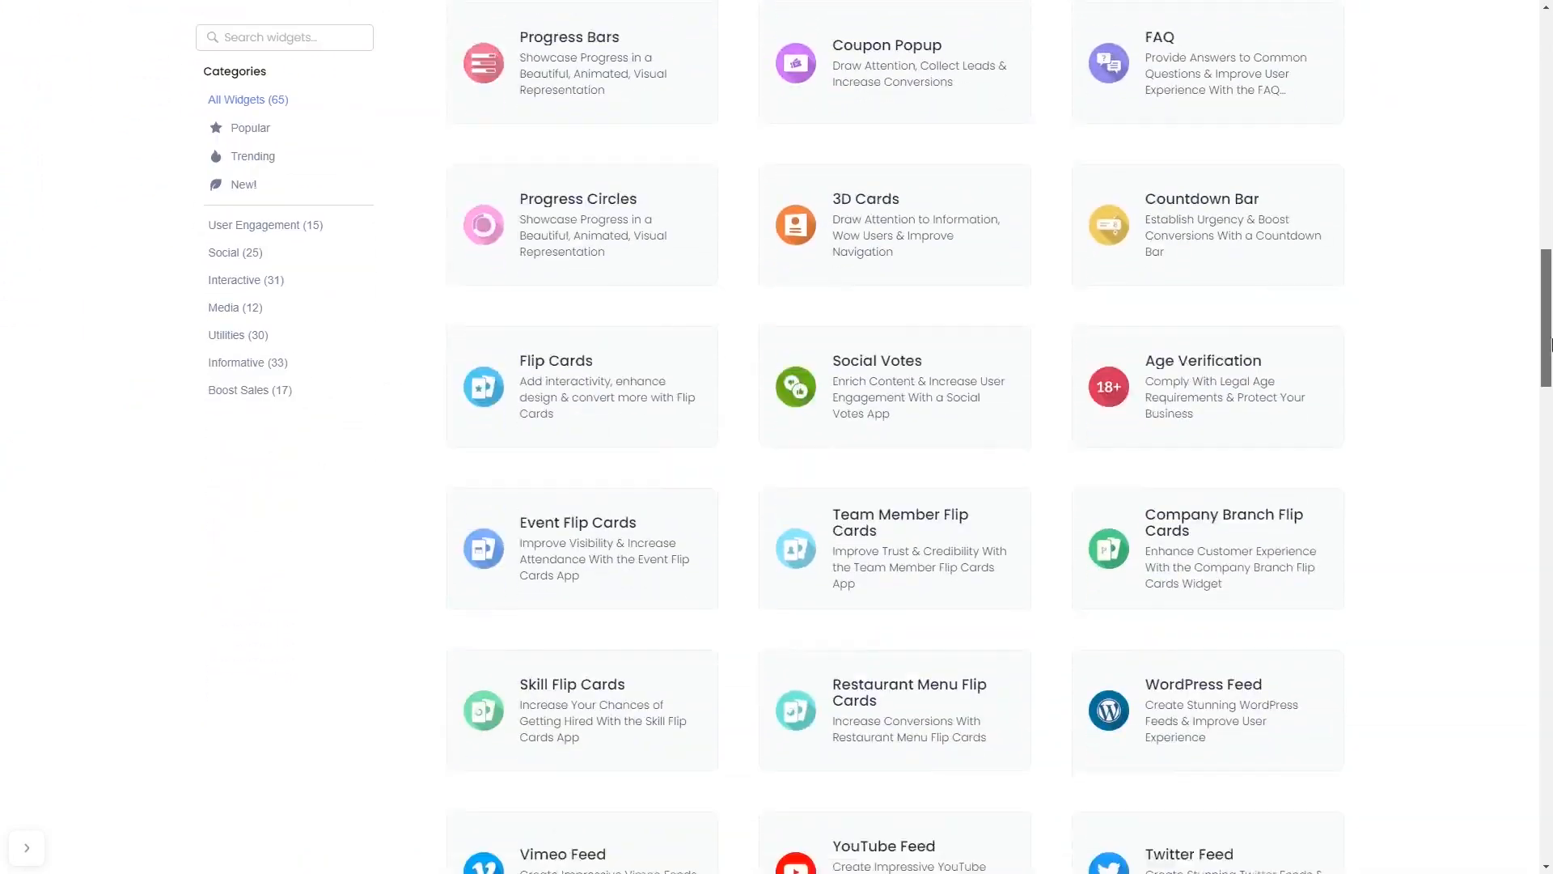
left_click(579, 225)
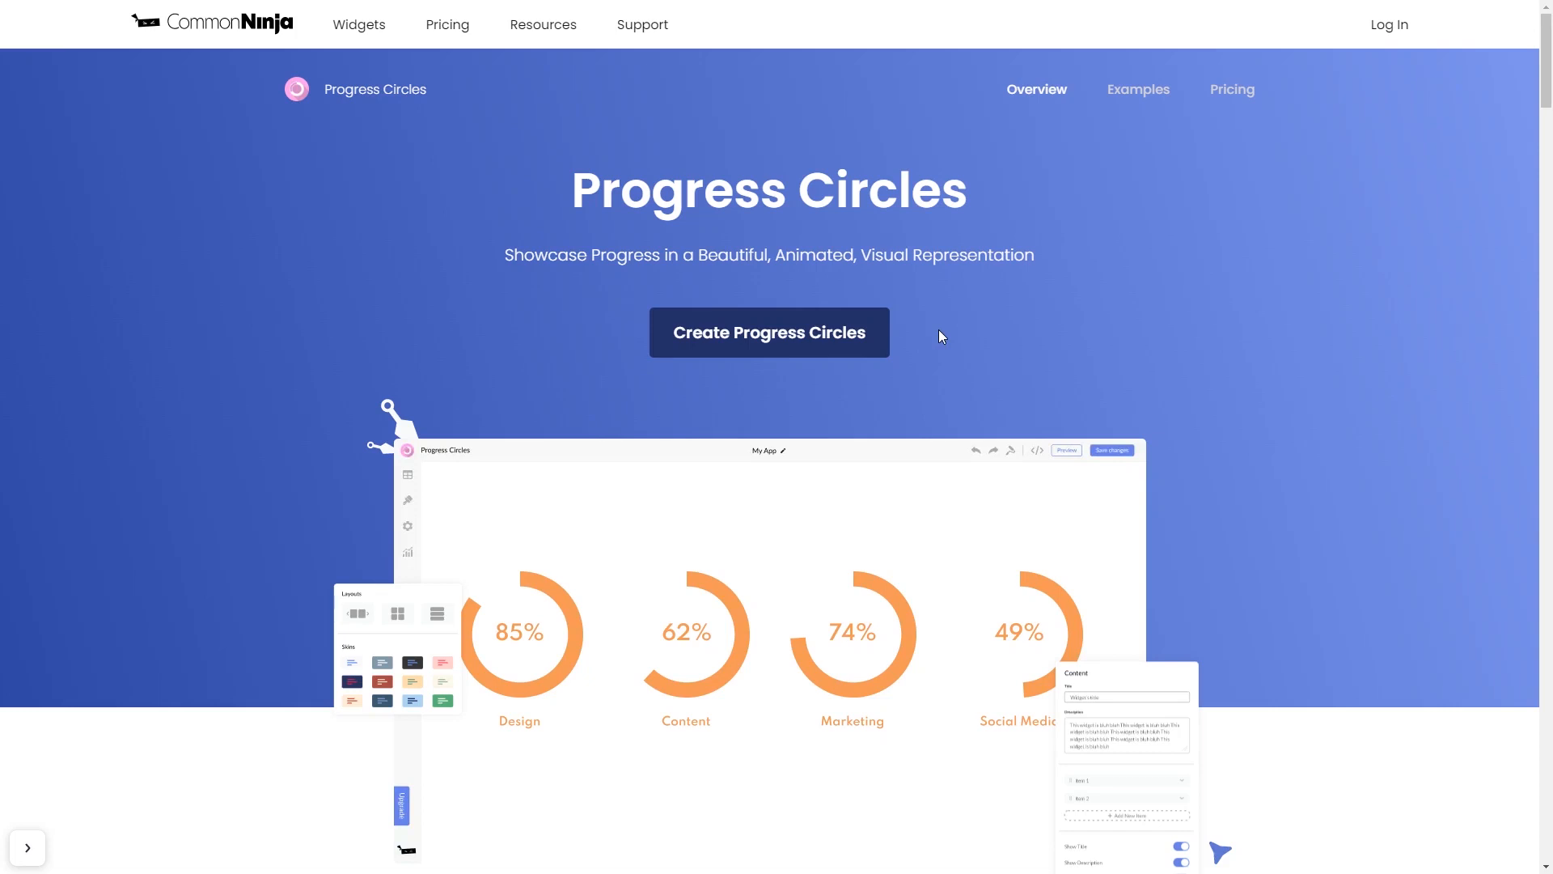
Create a new Progress Circles widget and lower the Design circle's completion to 42%
left_click(769, 332)
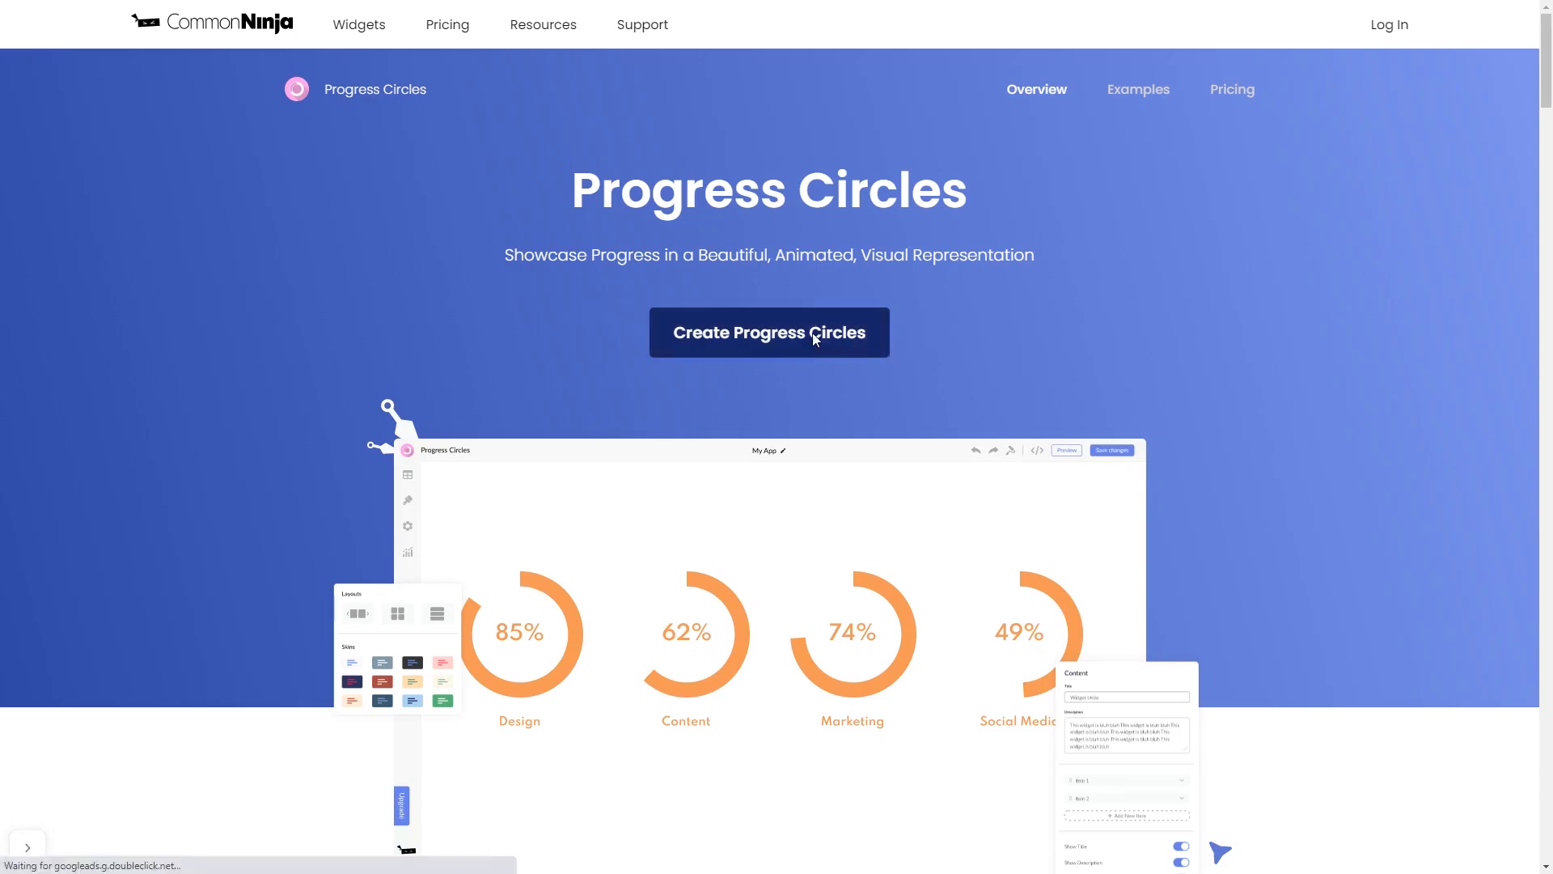
left_click(769, 332)
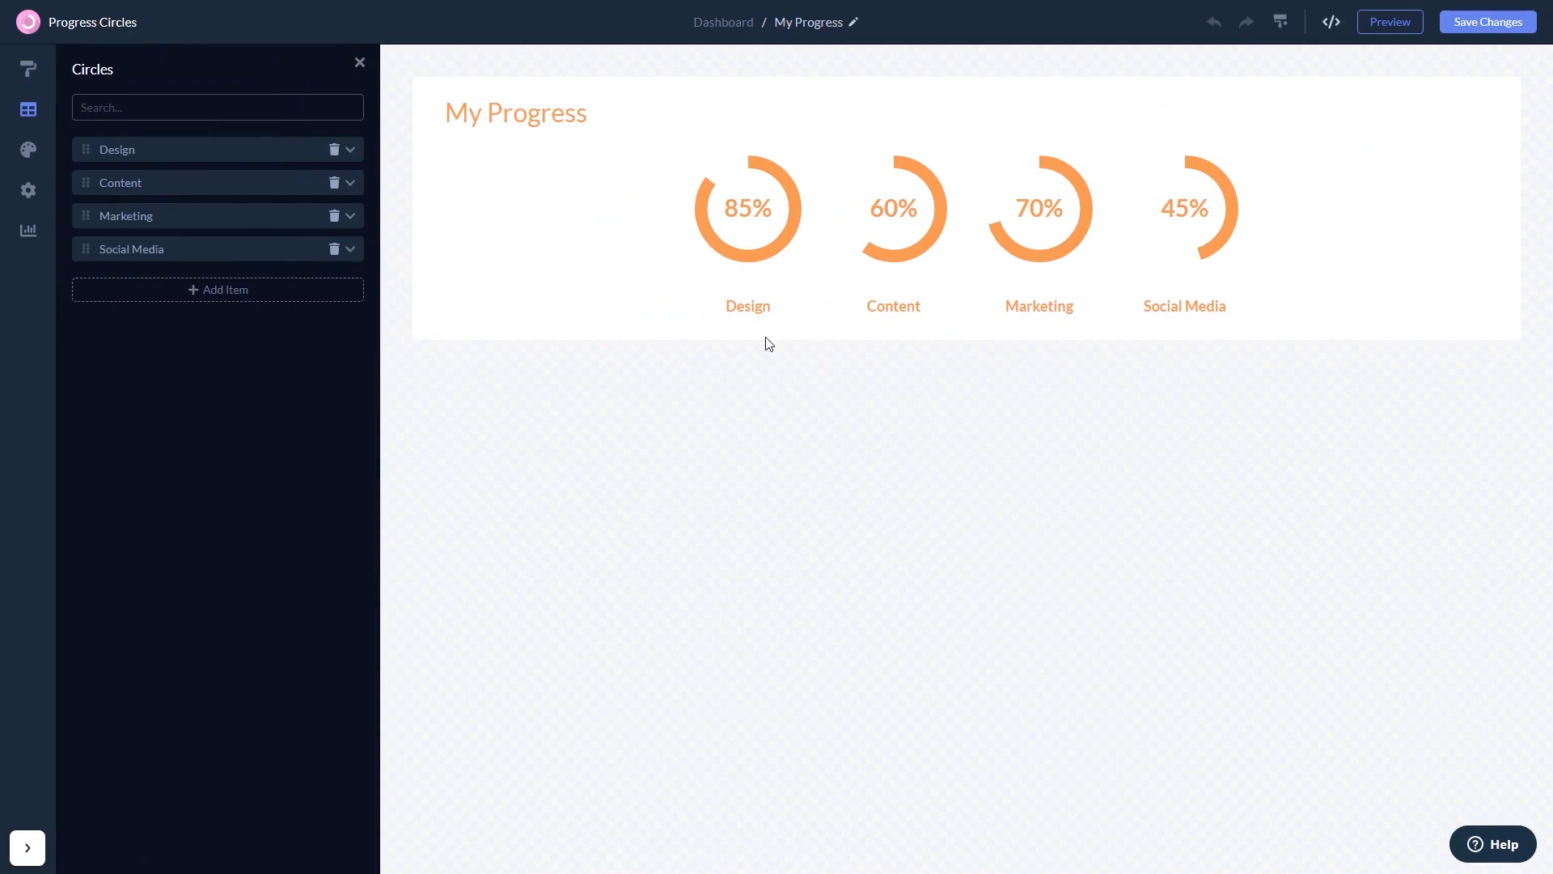
left_click(348, 149)
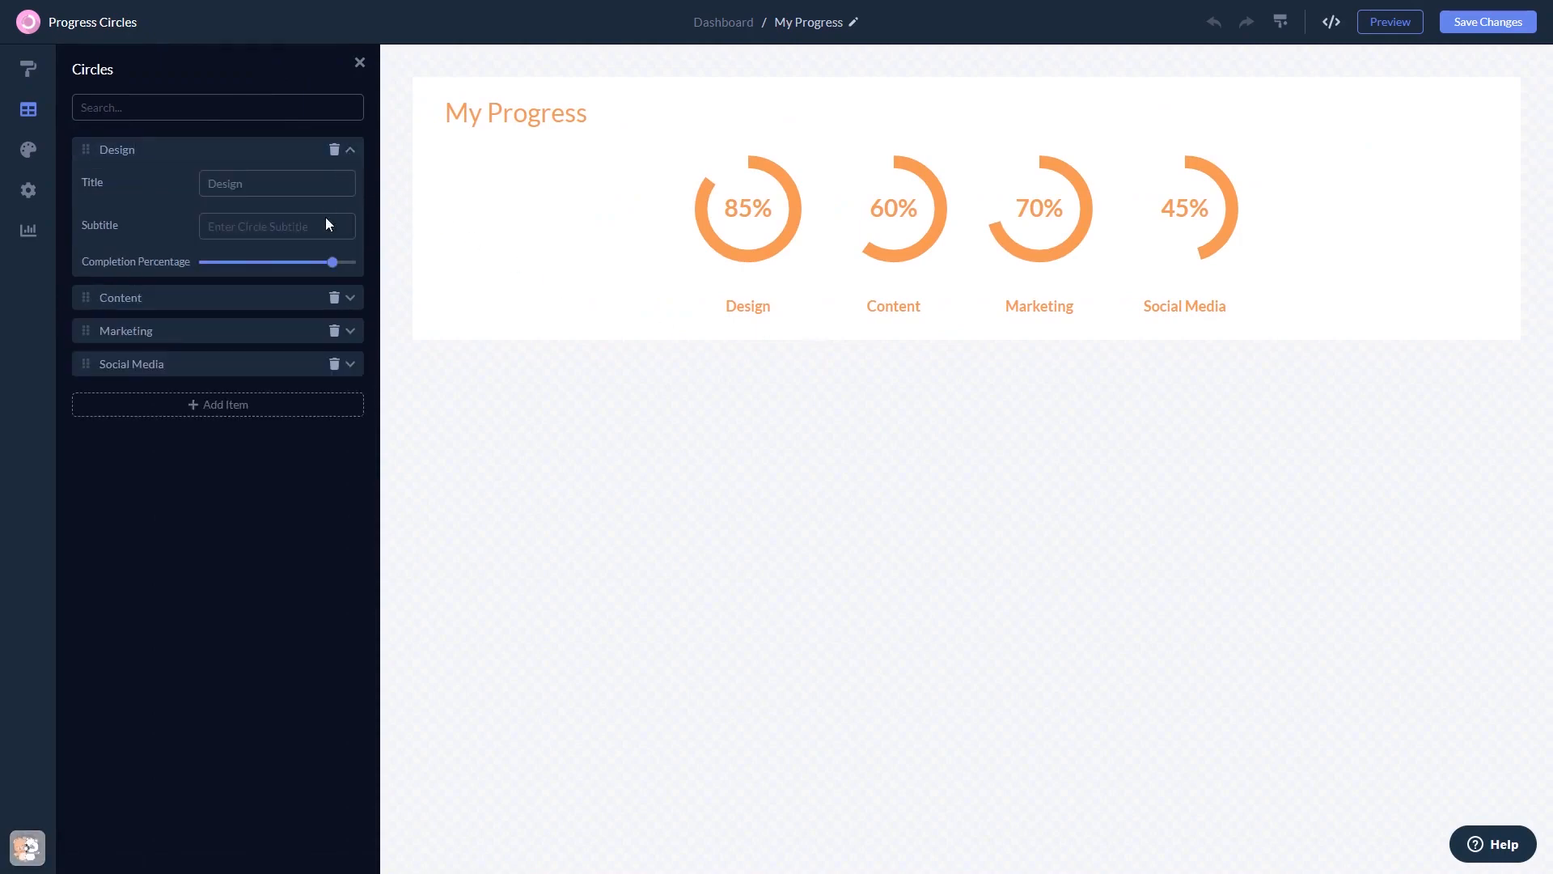
left_click_drag(345, 262, 265, 262)
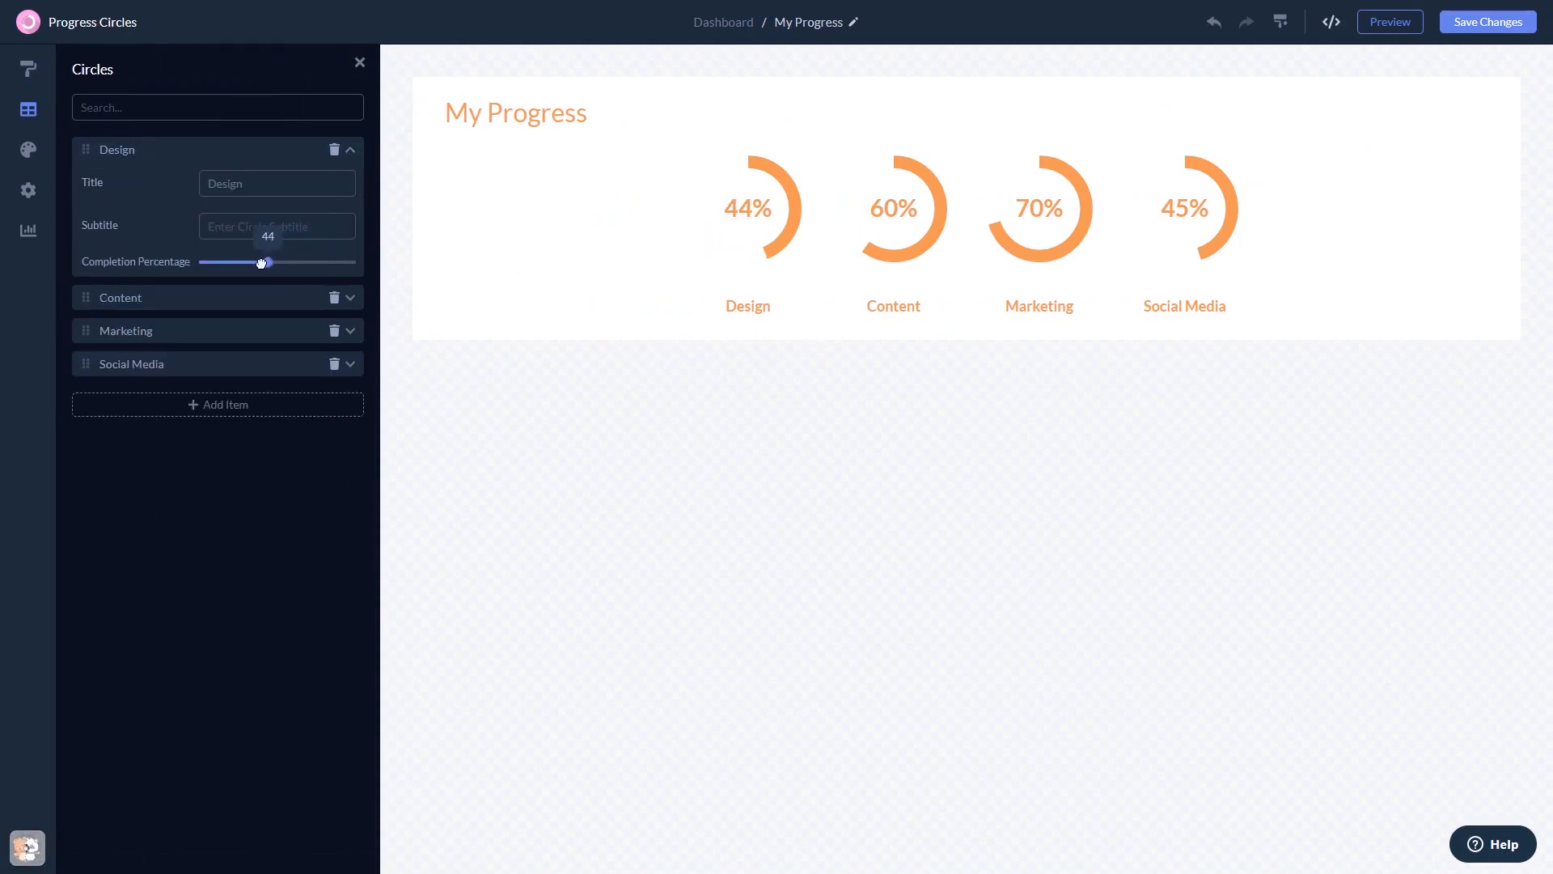
left_click_drag(266, 262, 263, 261)
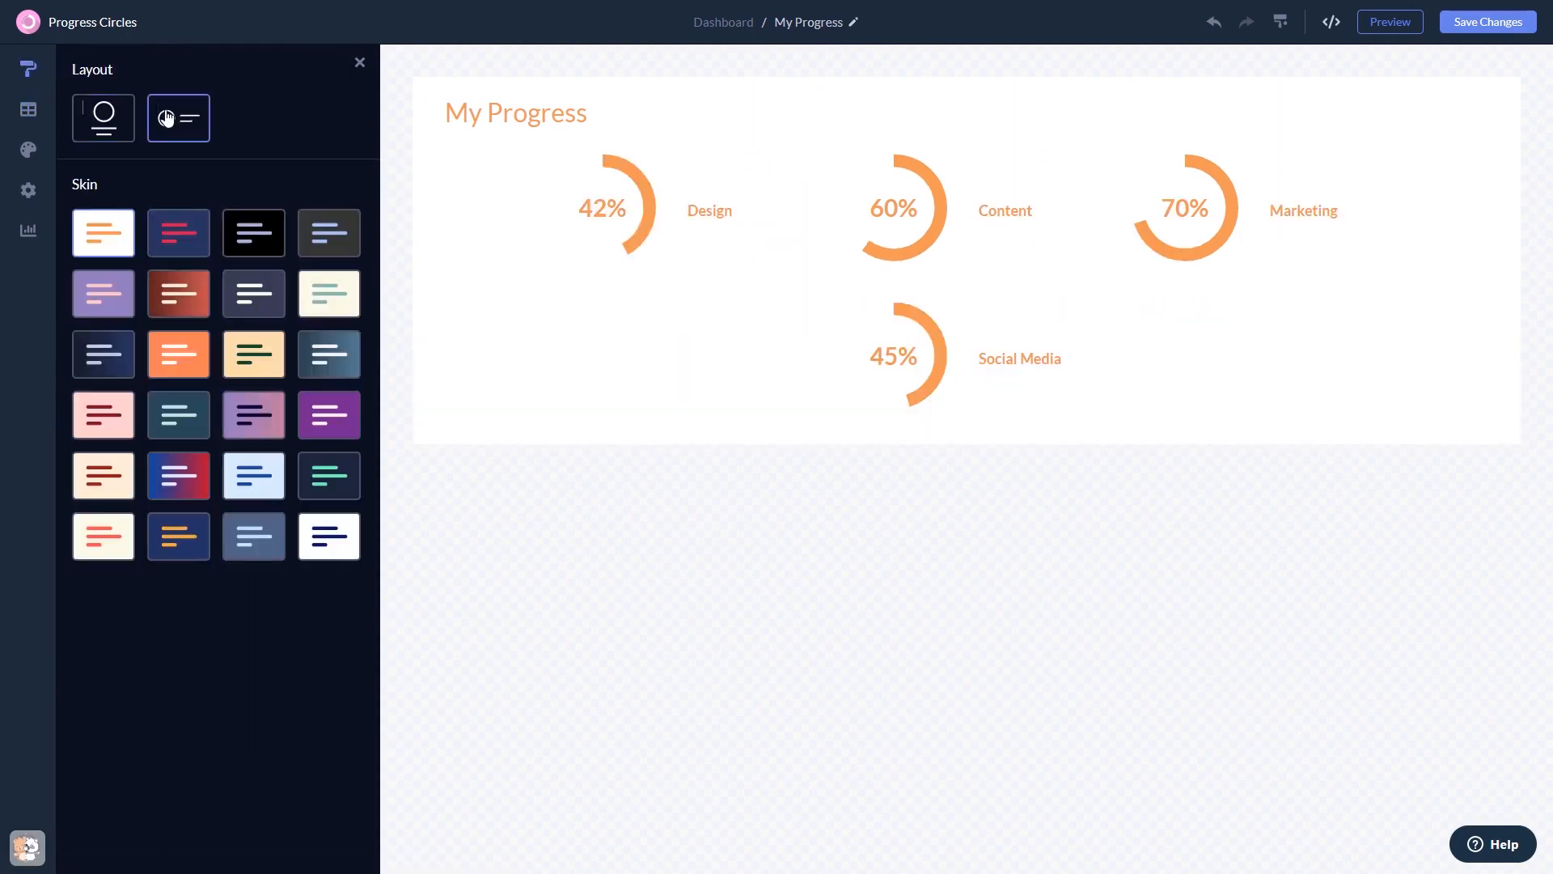
Apply the stacked layout with labels beneath the circles and the orange skin
left_click(103, 118)
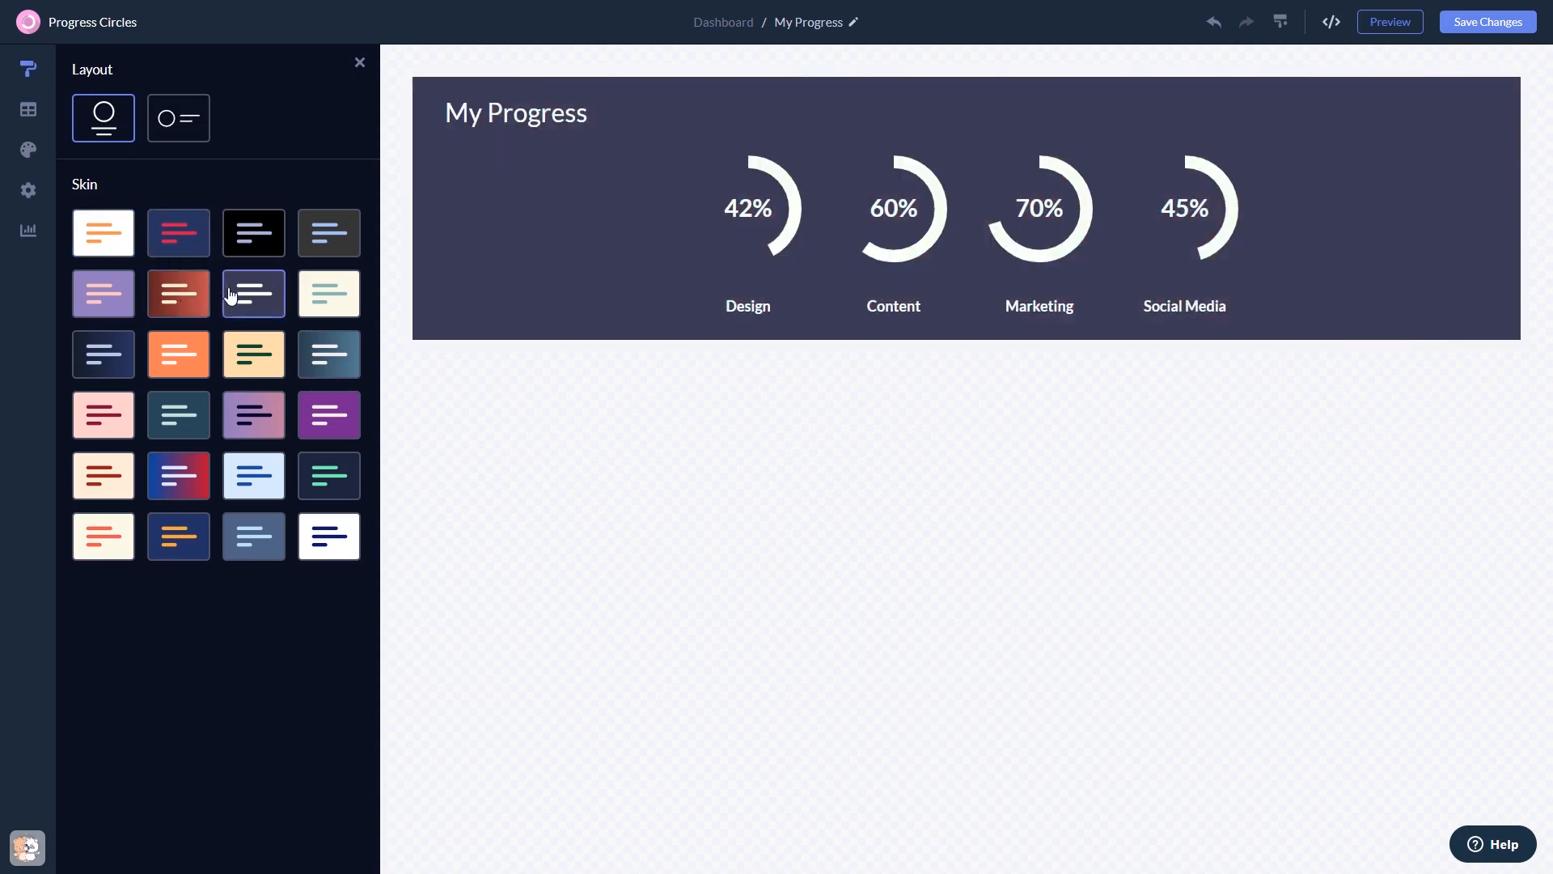
left_click(178, 353)
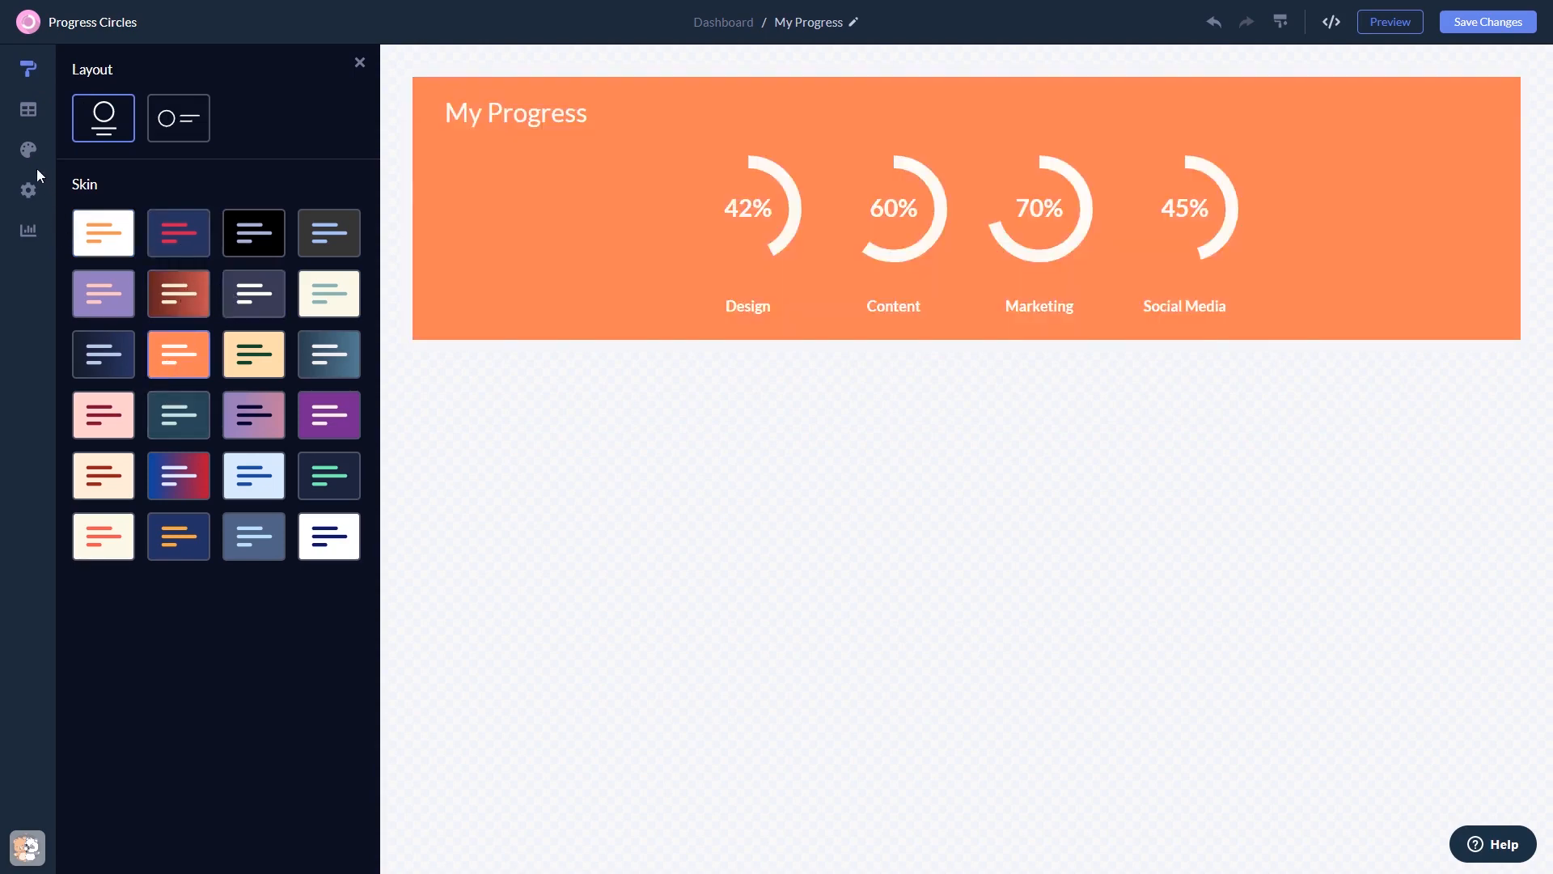
left_click(27, 150)
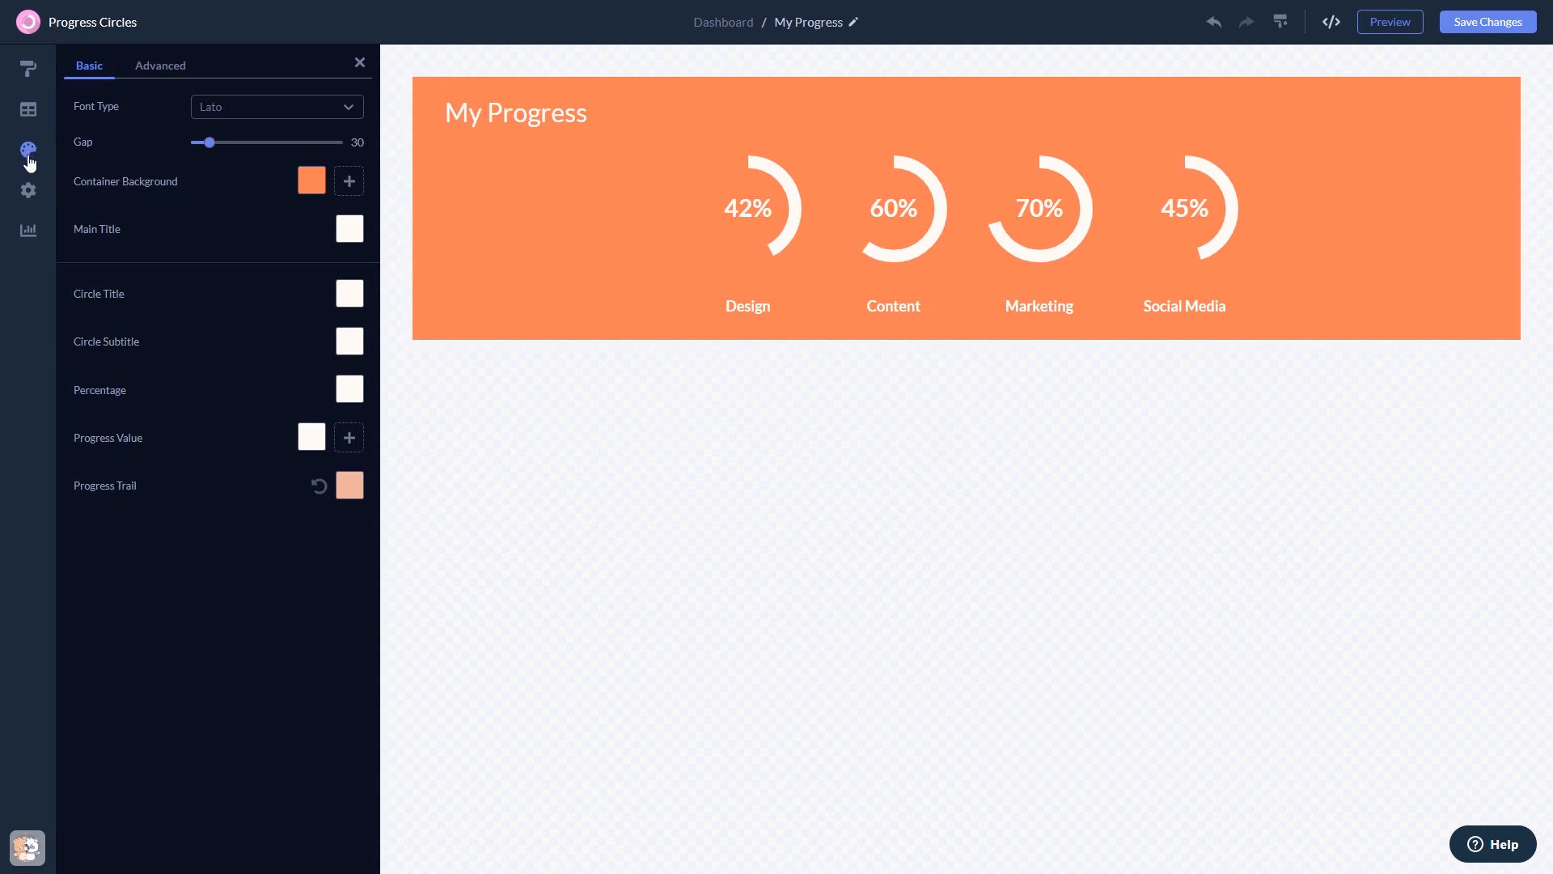
mouse_move(27, 190)
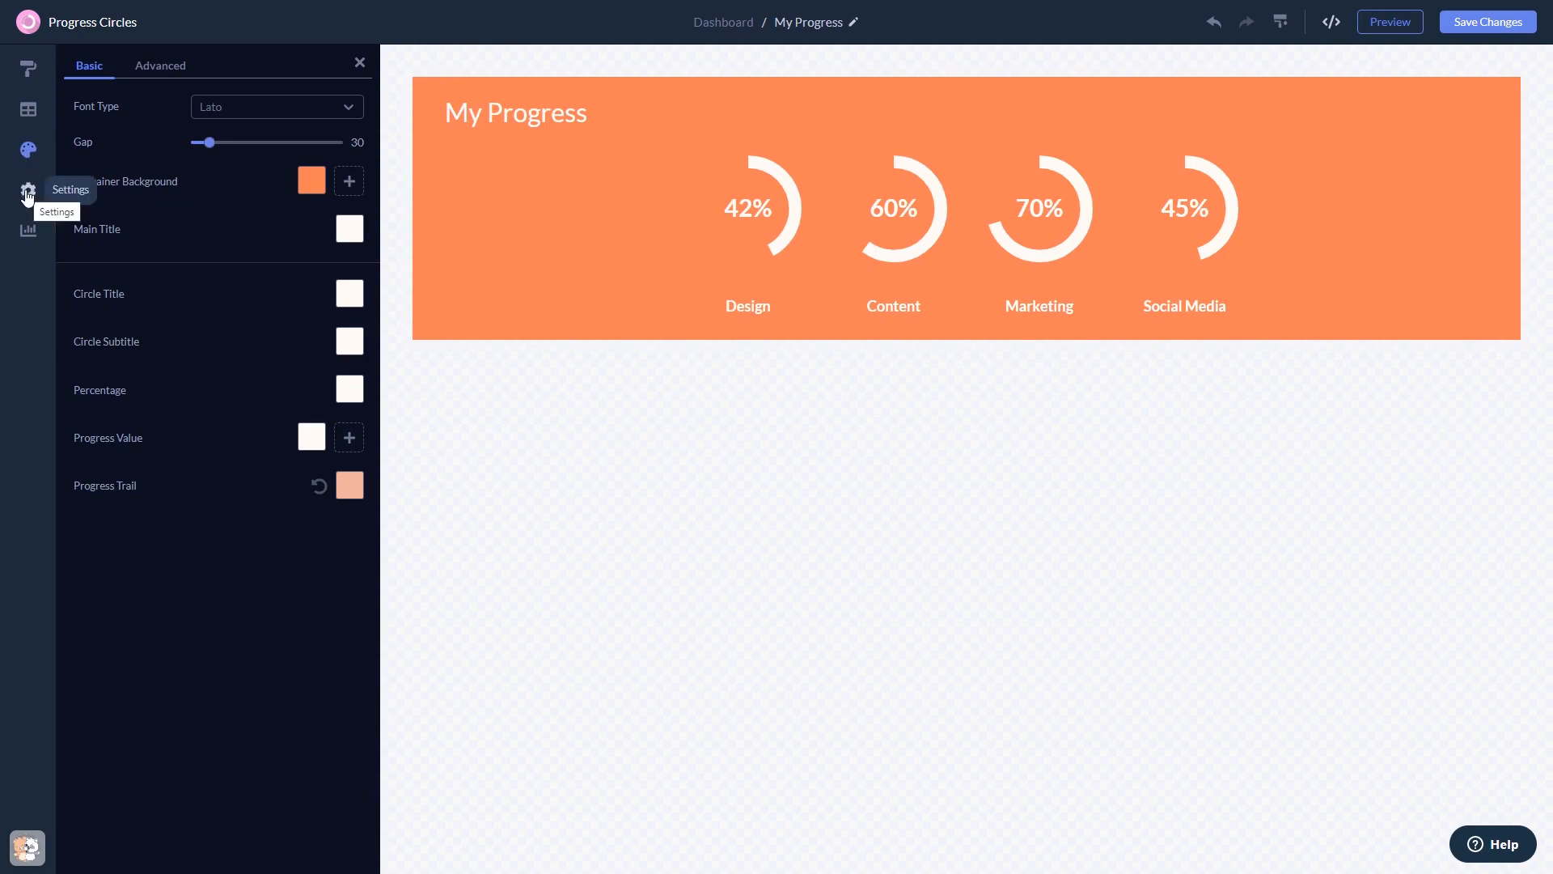
Open the widget's Visibility options from the Settings gear in the left toolbar
left_click(27, 193)
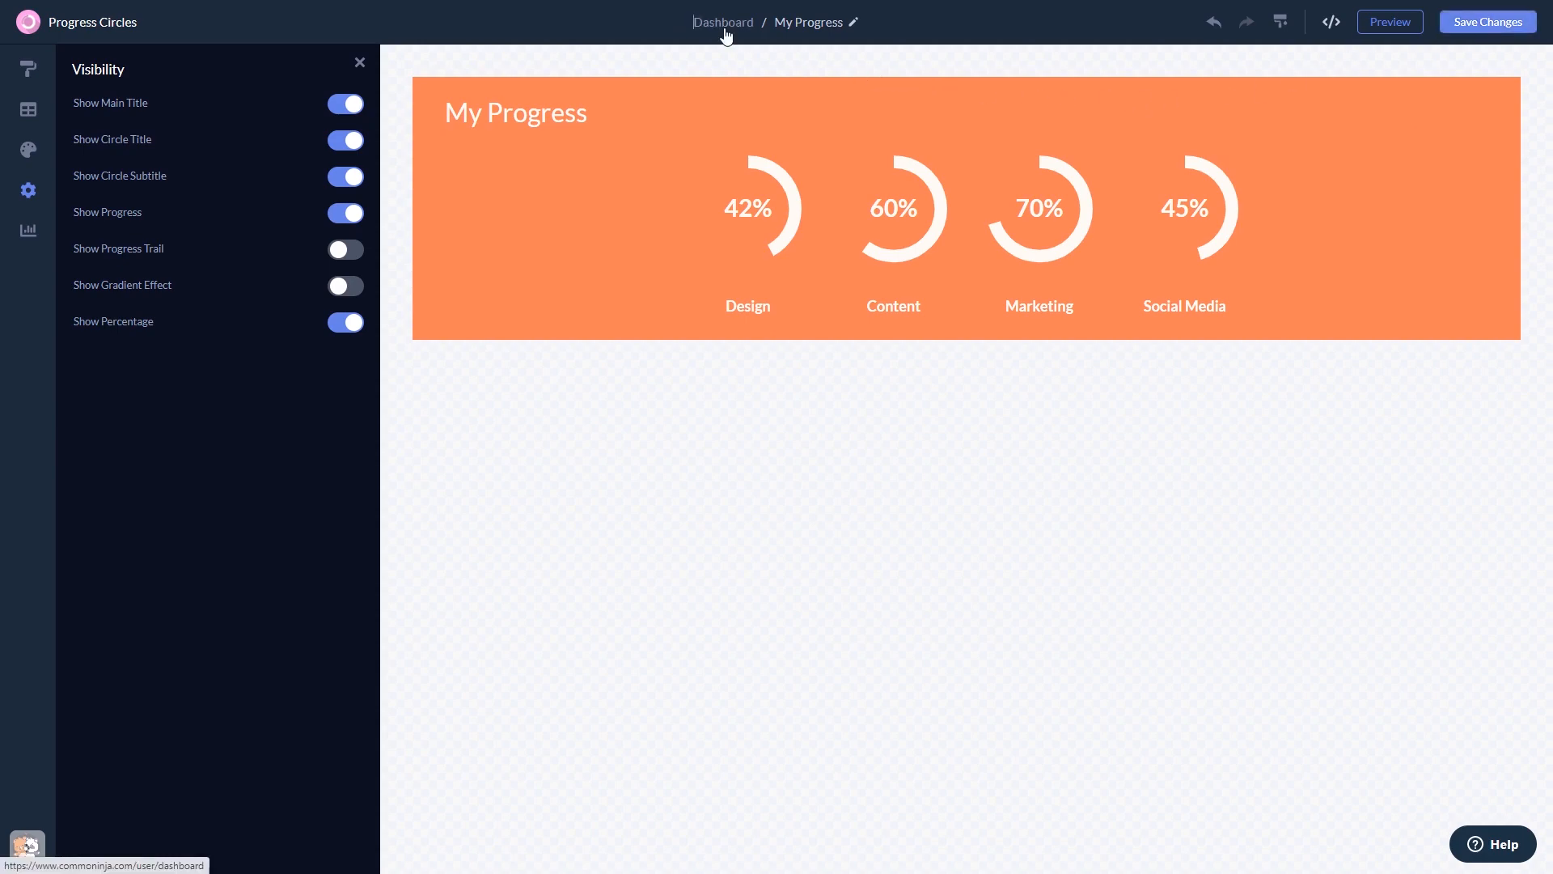
Return to the widgets dashboard and bring up My Widget's installation code
left_click(721, 22)
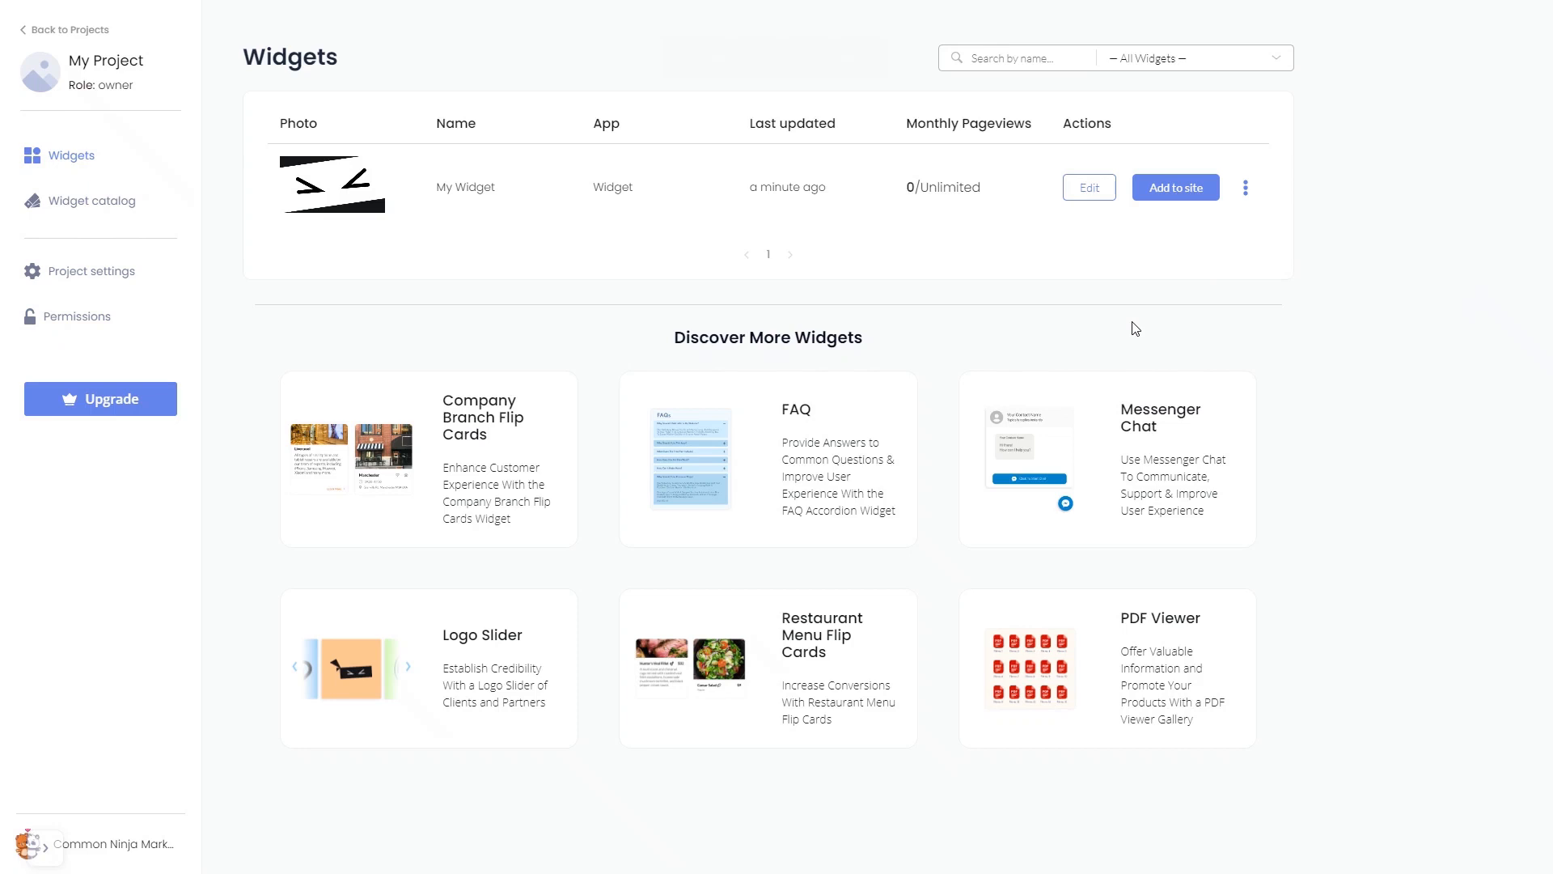
mouse_move(1146, 311)
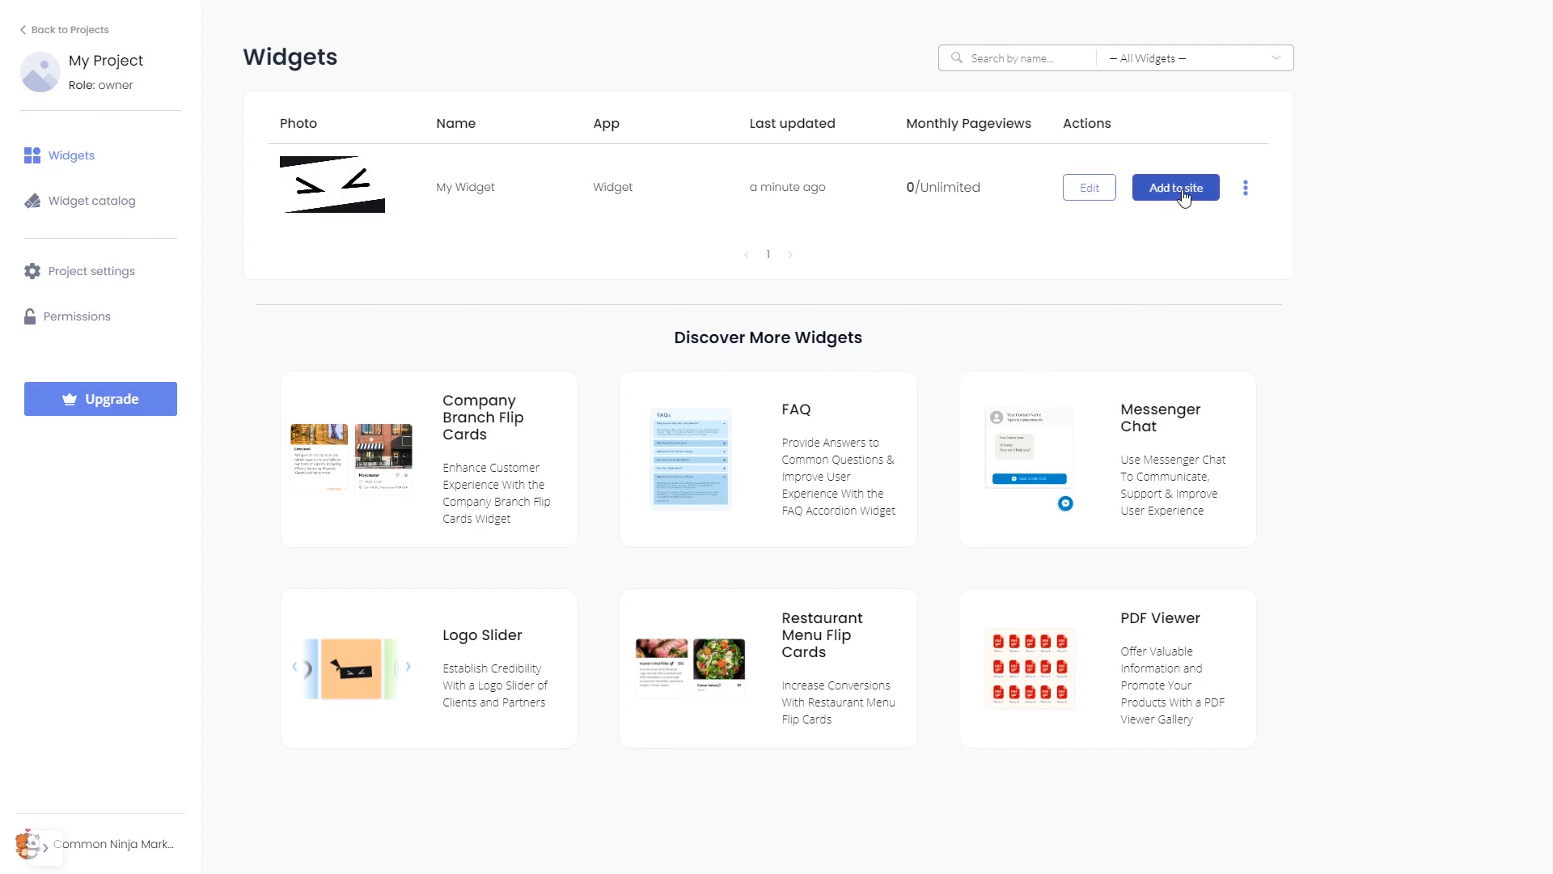
left_click(1175, 187)
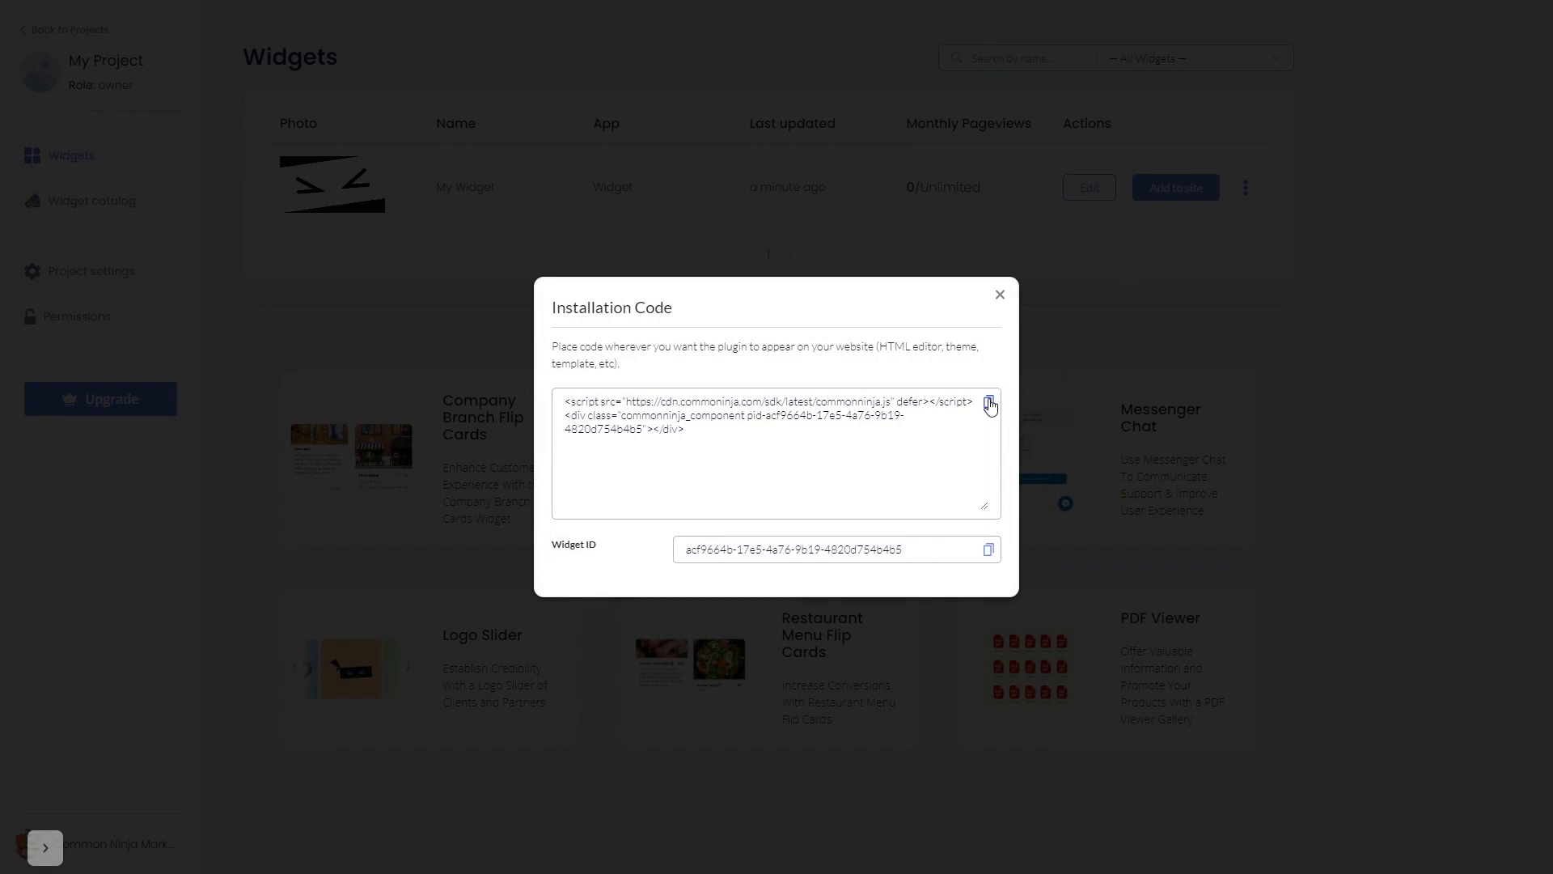
Copy the widget's embed code and close the installation code dialog
left_click(988, 404)
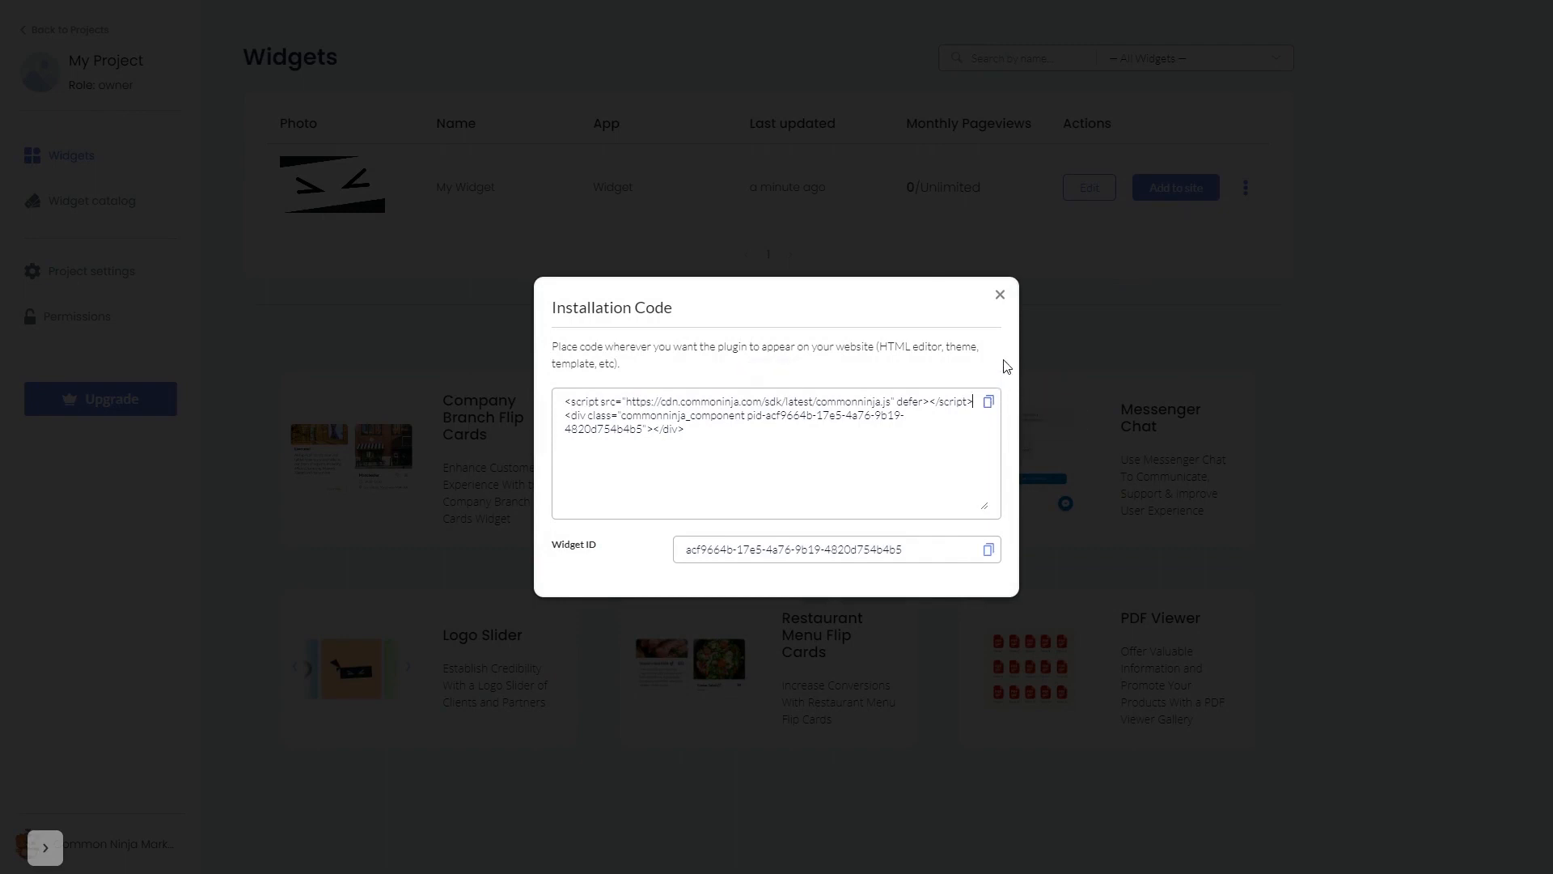
mouse_move(1003, 297)
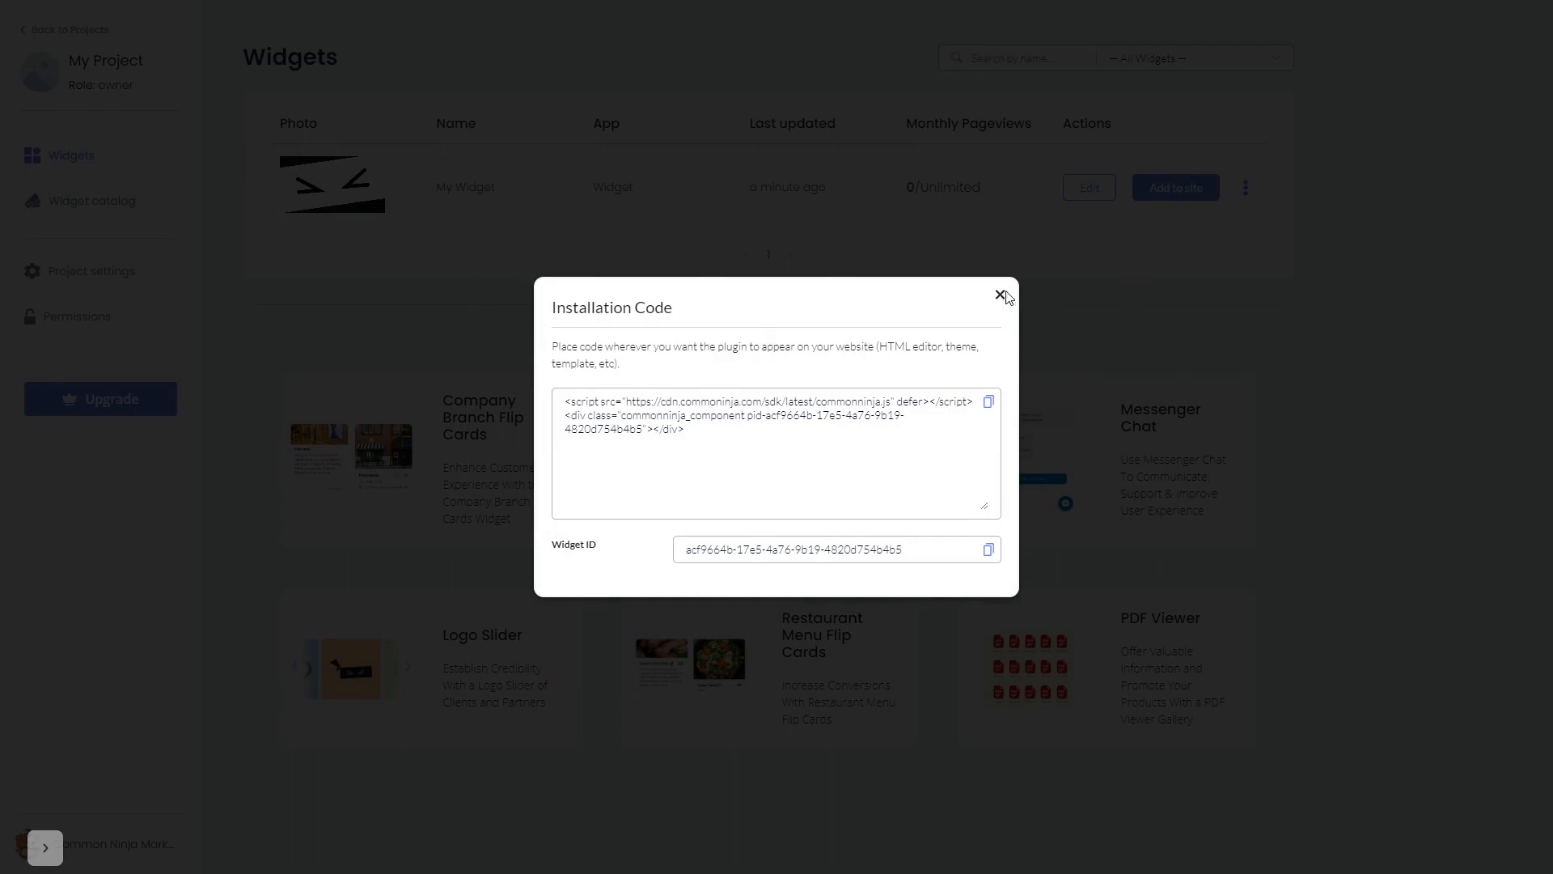
left_click(1001, 296)
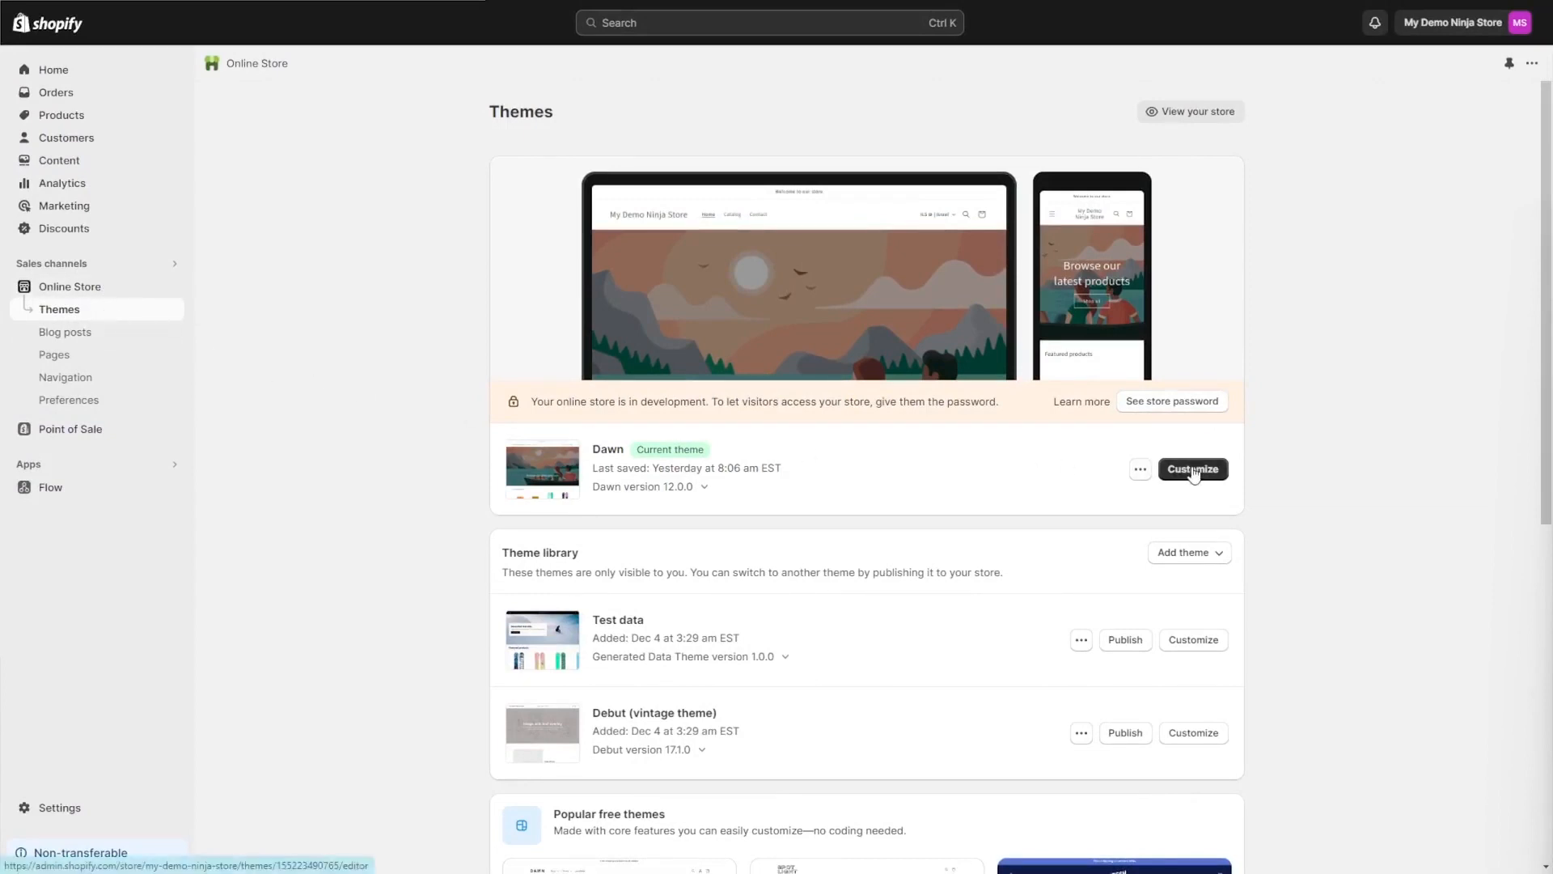
Launch the Shopify theme editor for the current Dawn theme
left_click(1191, 469)
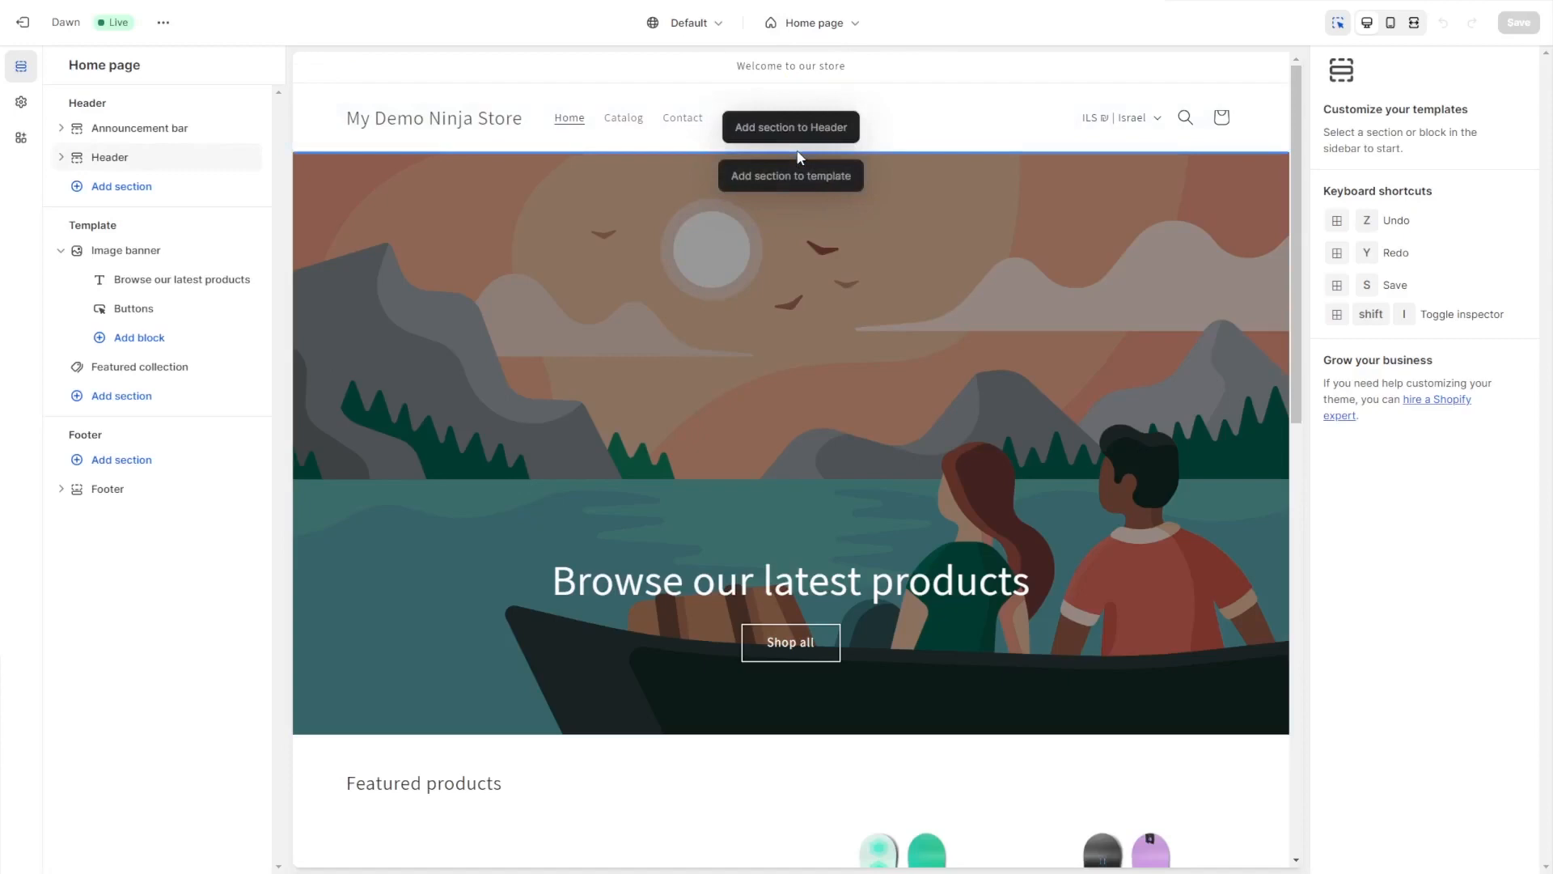
mouse_move(781, 161)
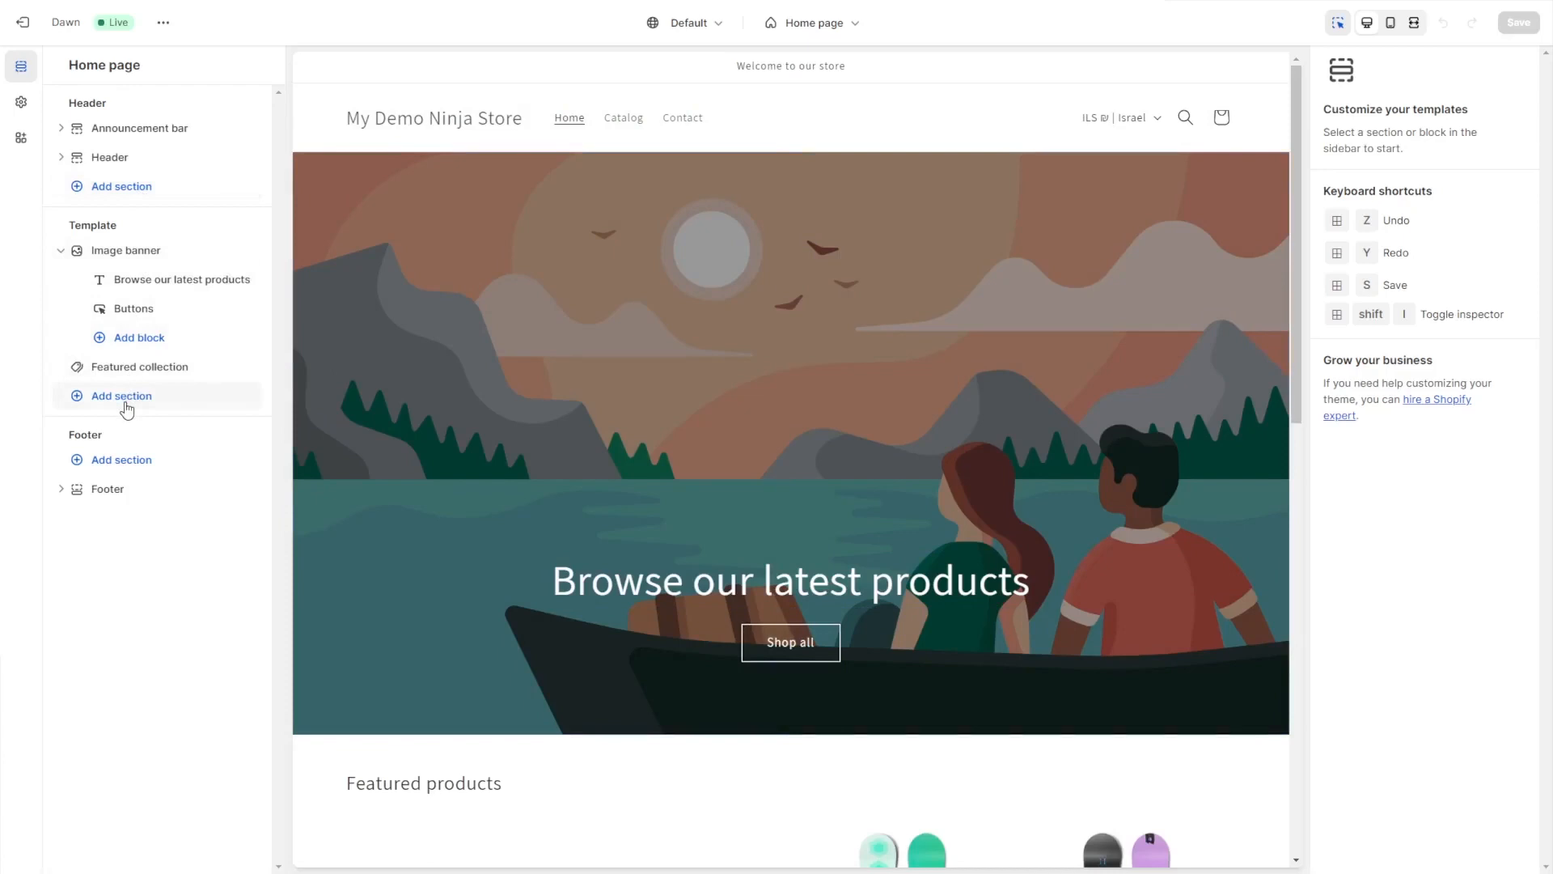
Add a Custom Liquid section to the home page template below Featured collection
left_click(120, 395)
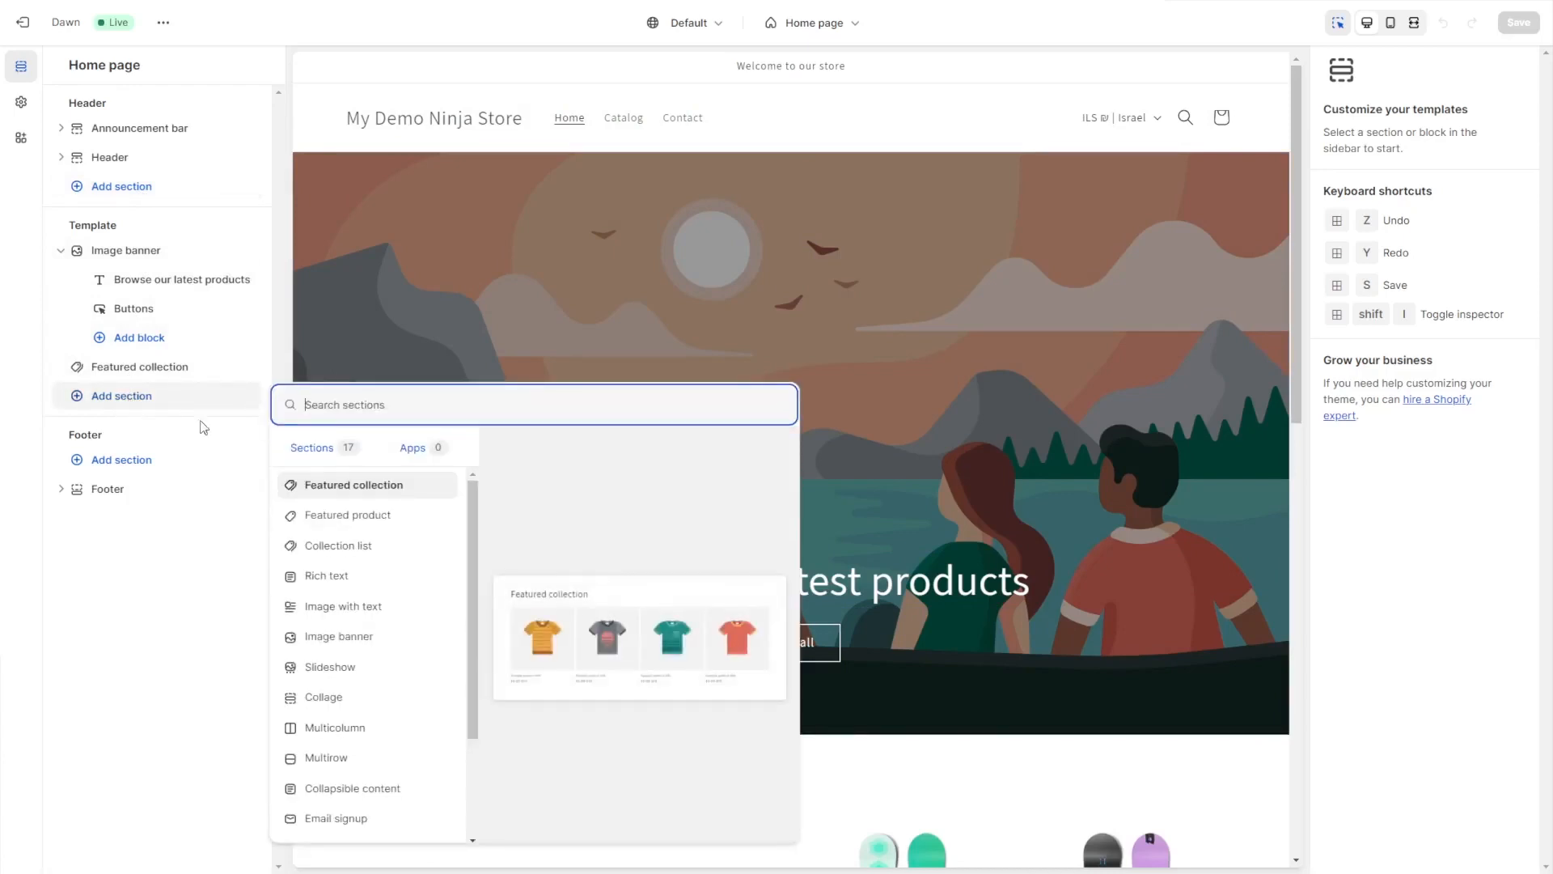
scroll("down", 3)
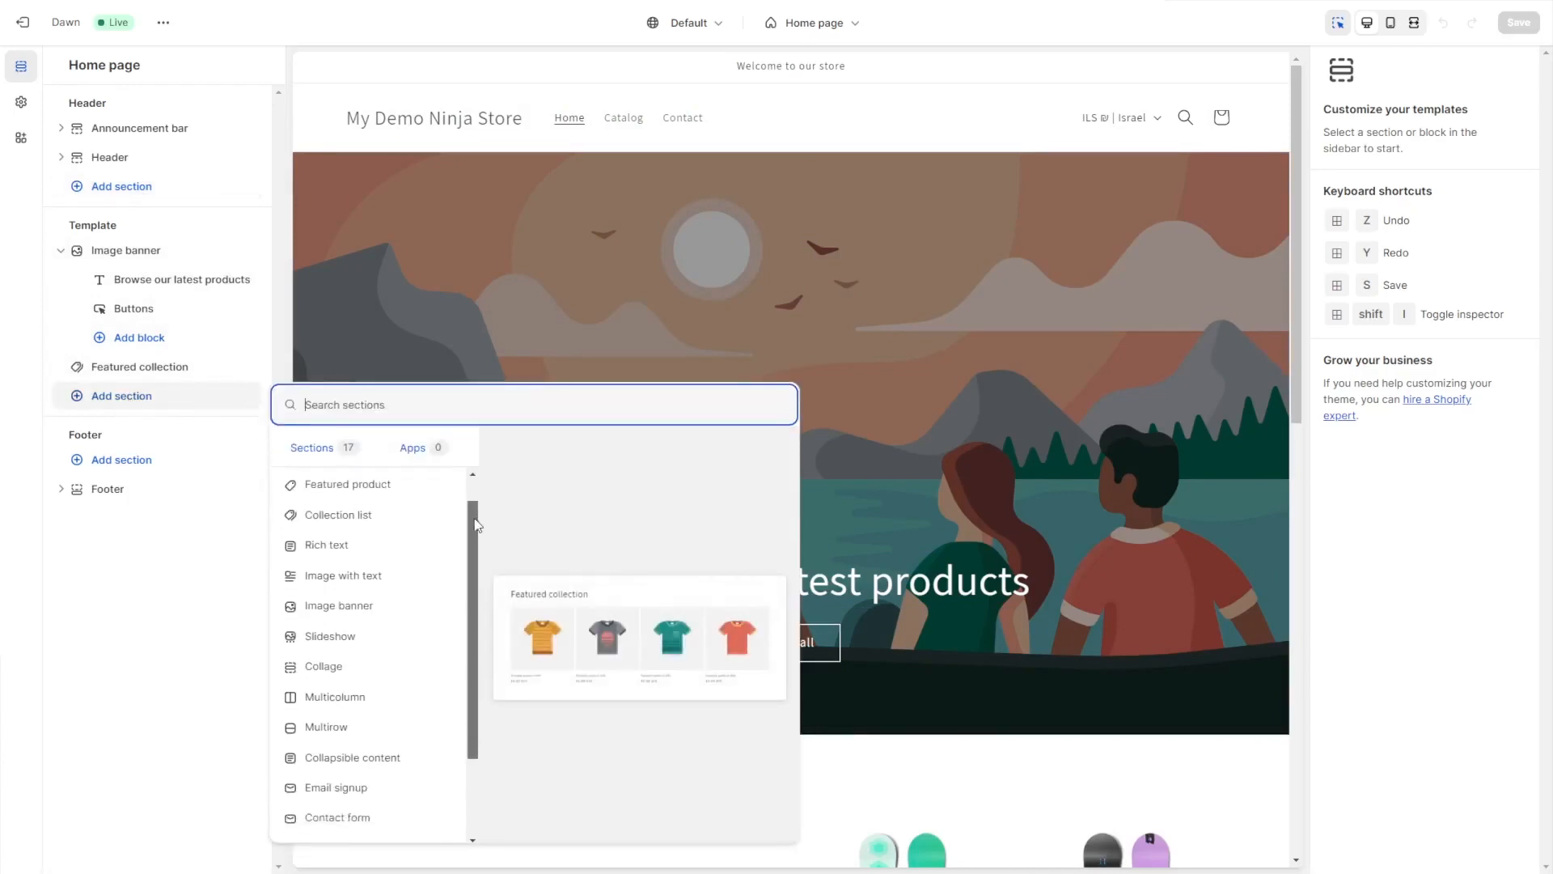
scroll("down", 3)
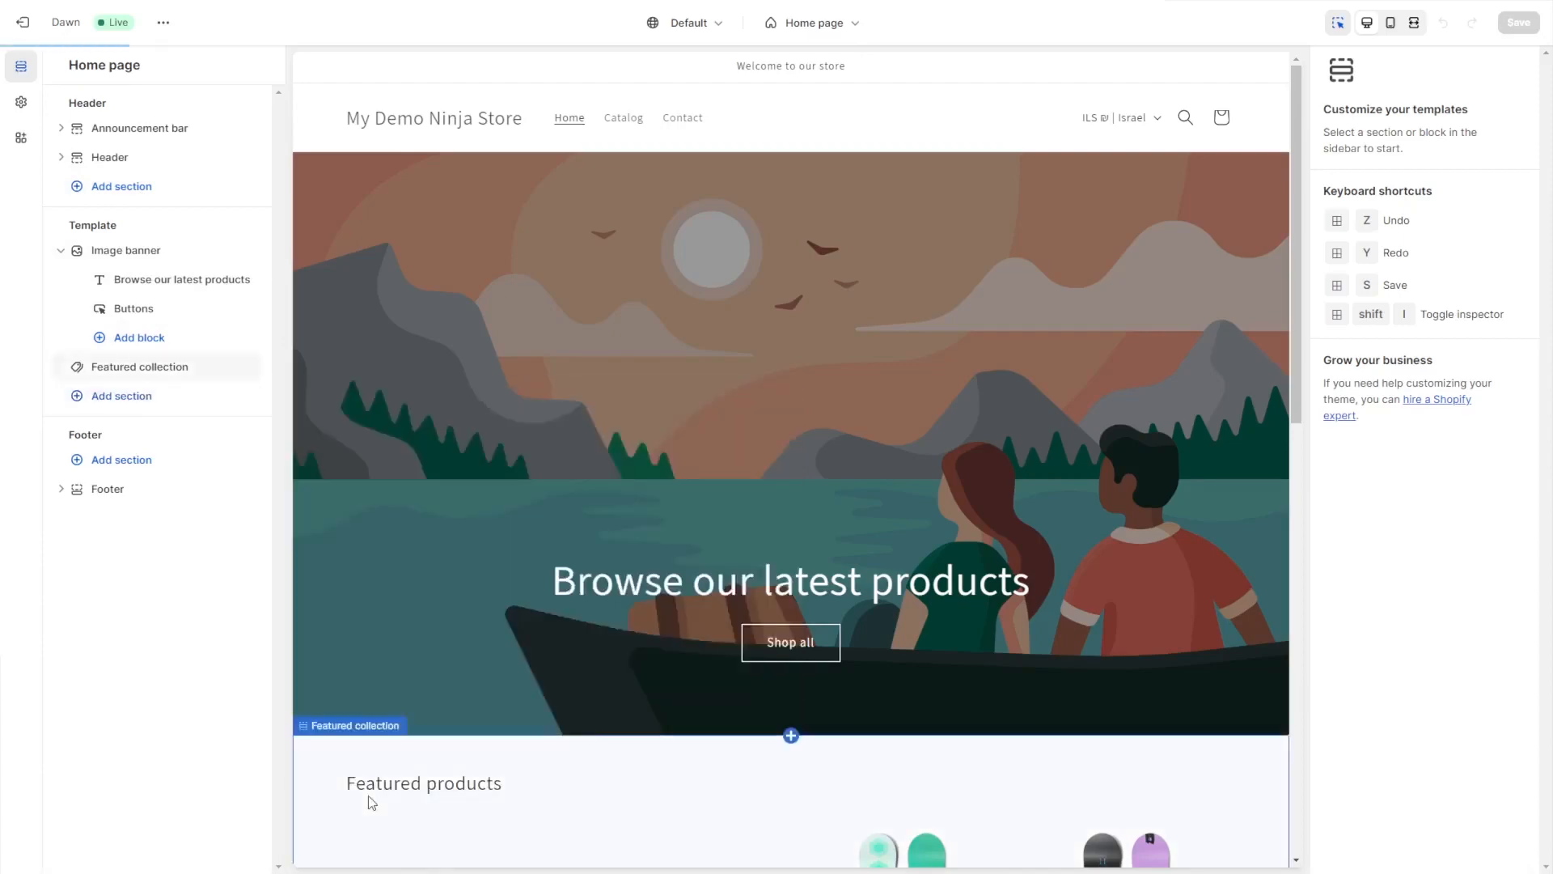
left_click(123, 395)
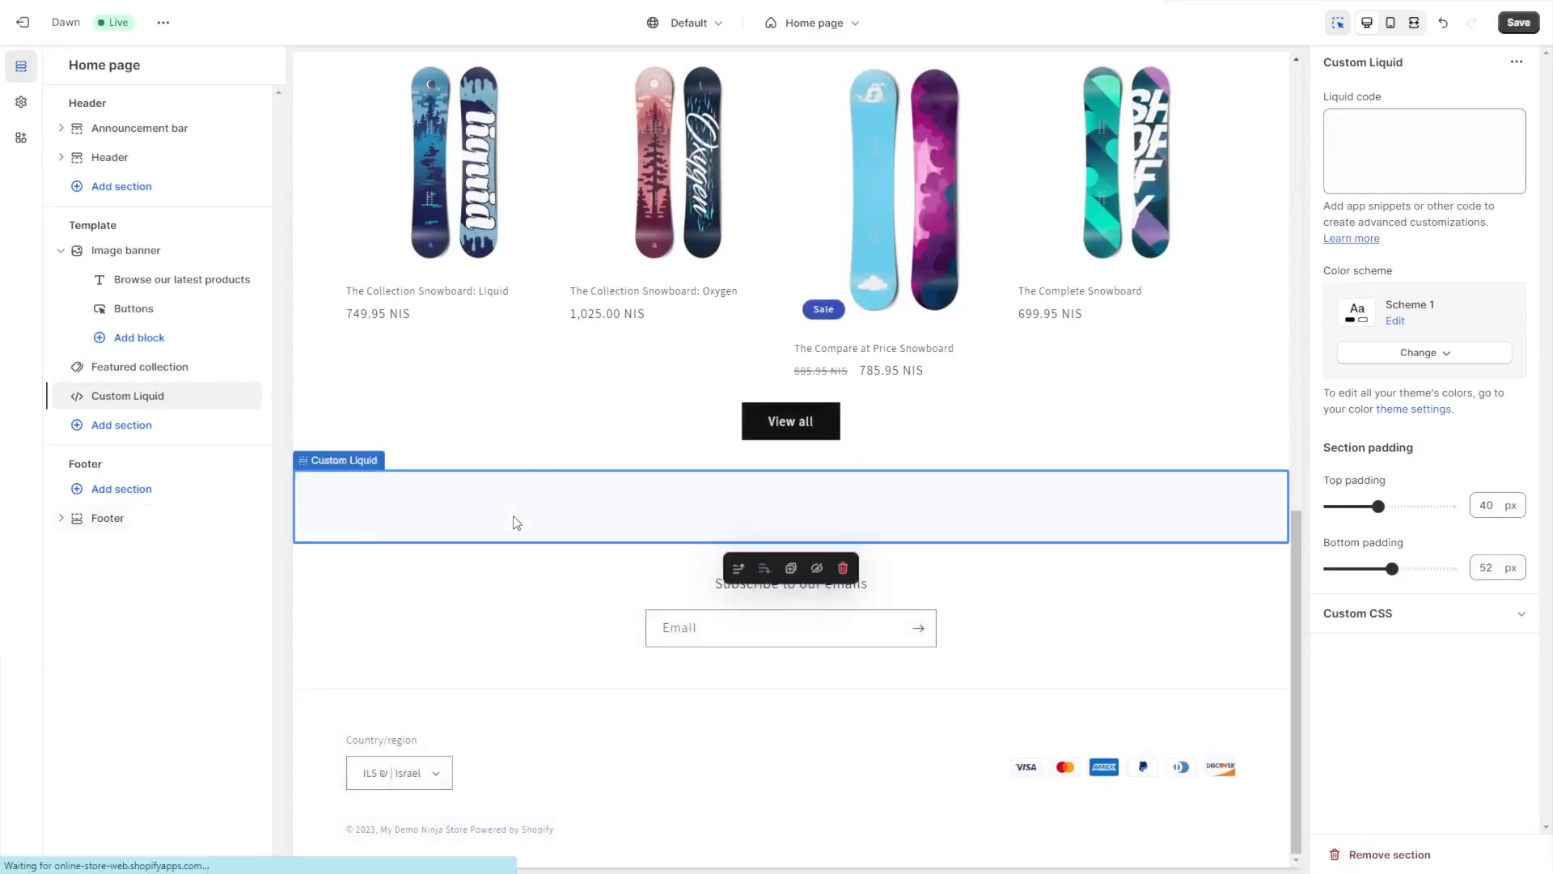
Paste the Common Ninja embed code into the Custom Liquid field and save the theme
left_click(1424, 151)
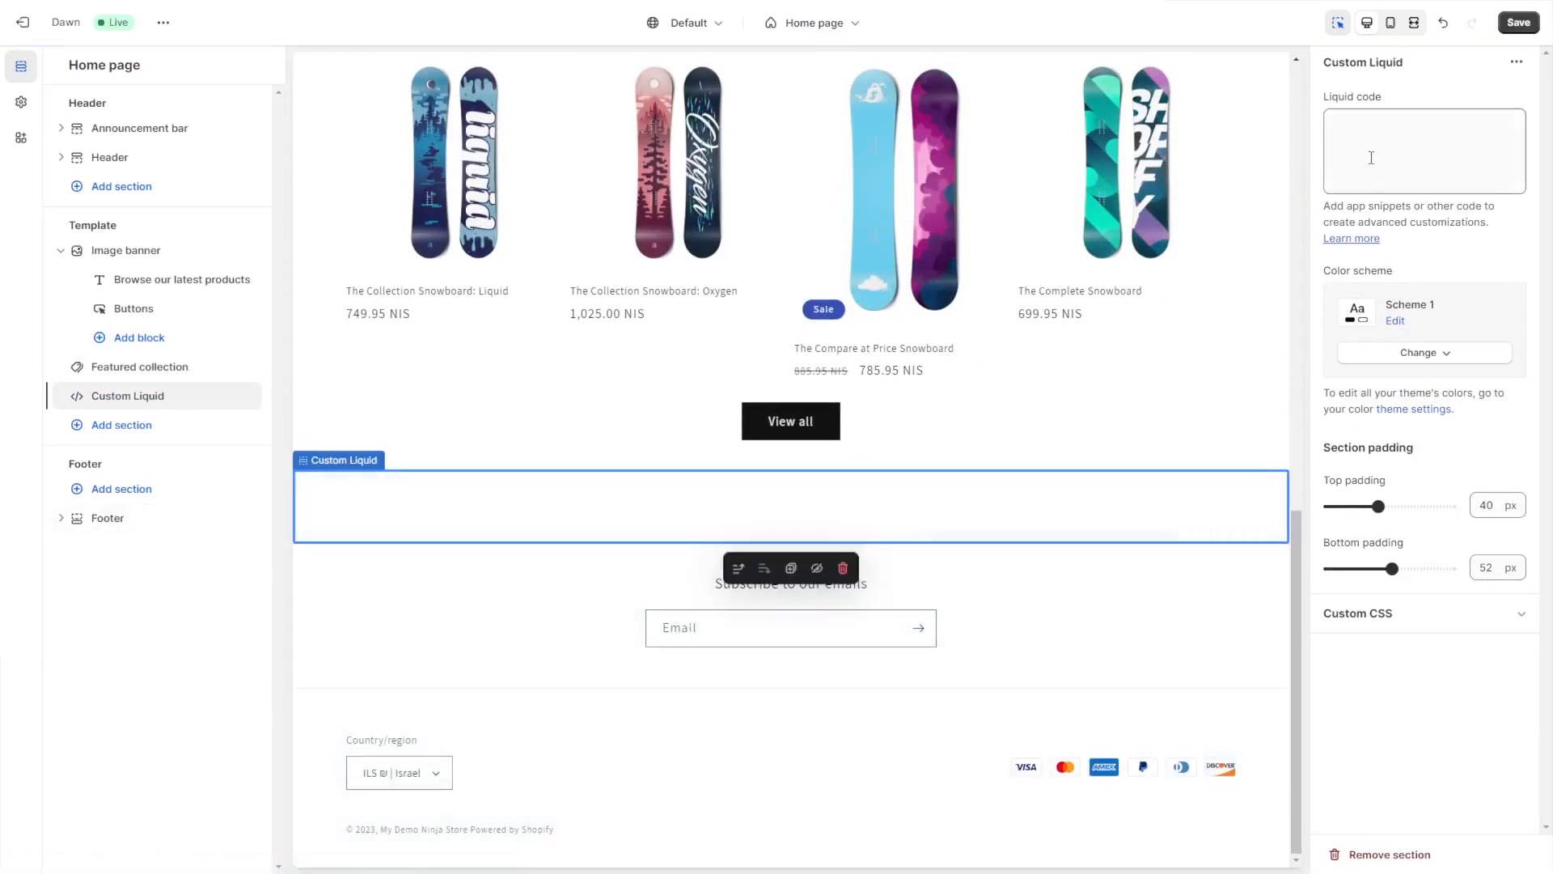
left_click(1424, 151)
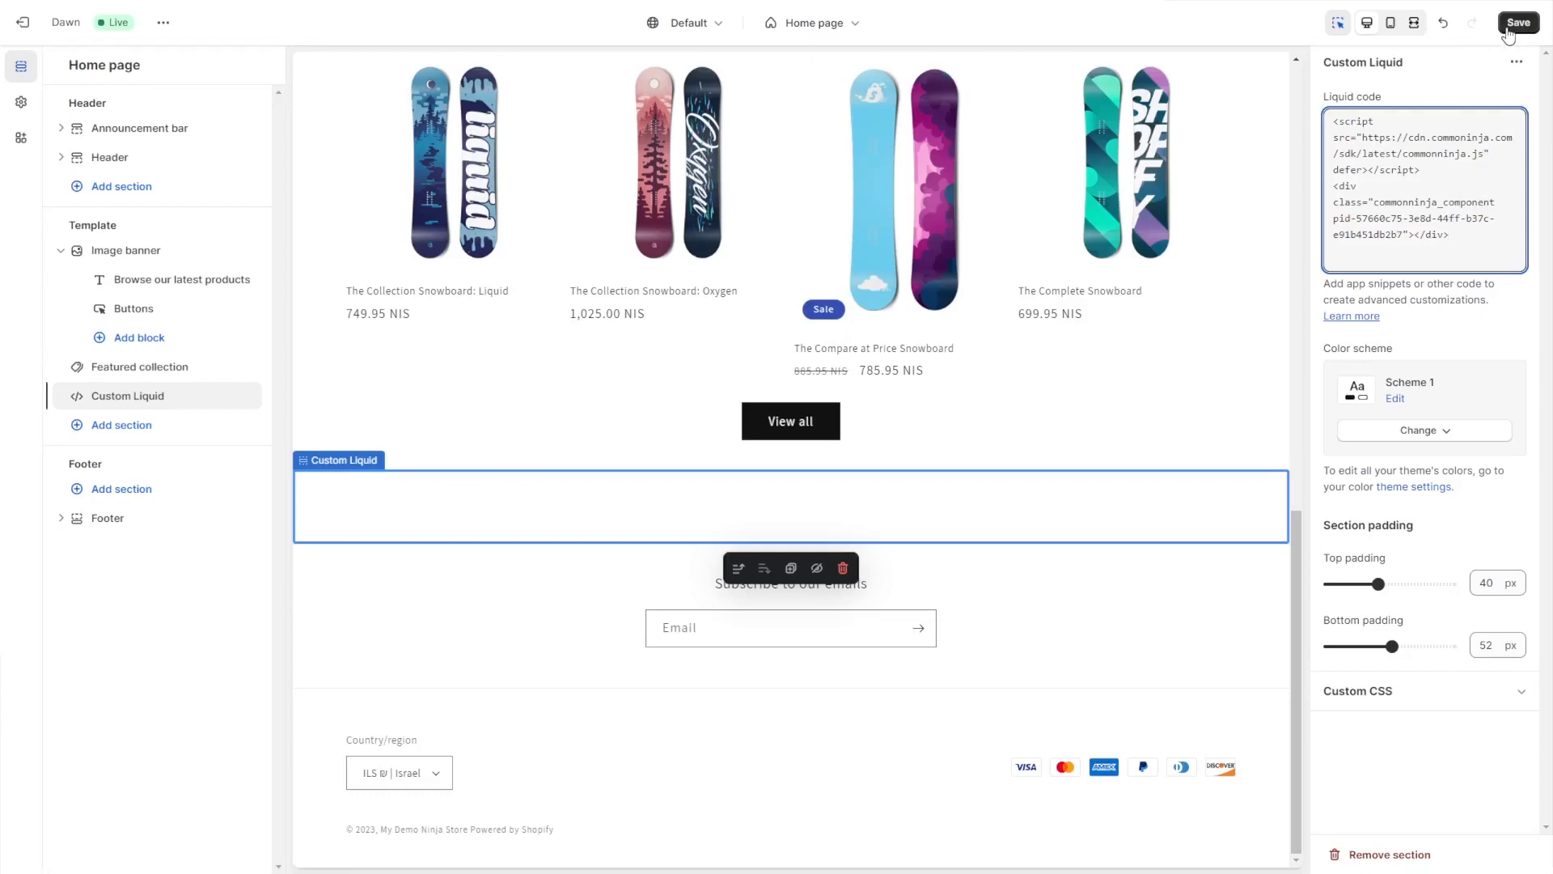
left_click(1518, 22)
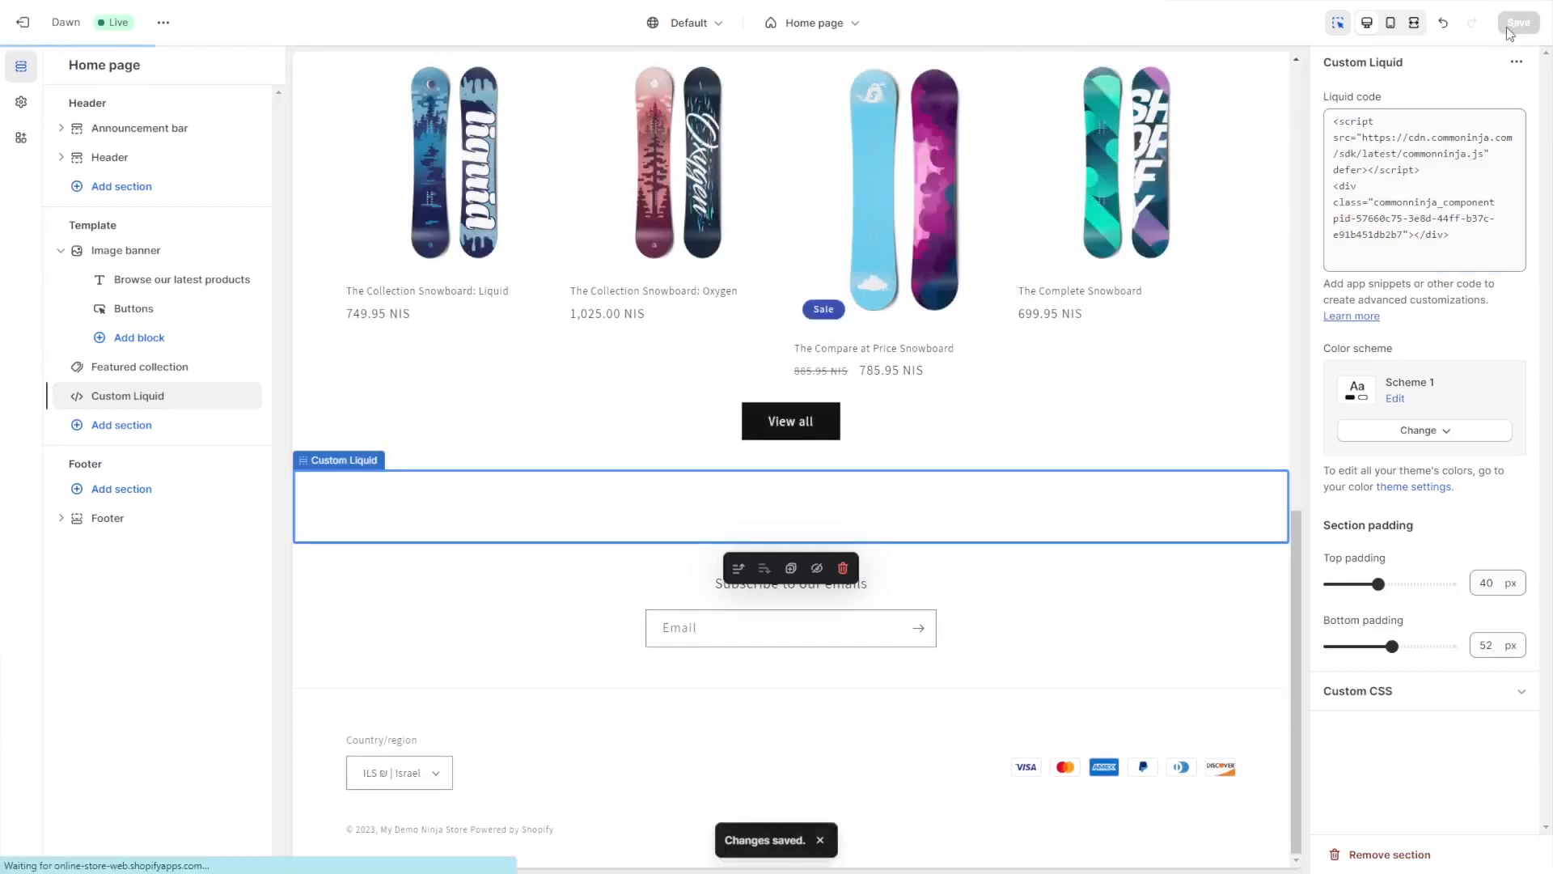